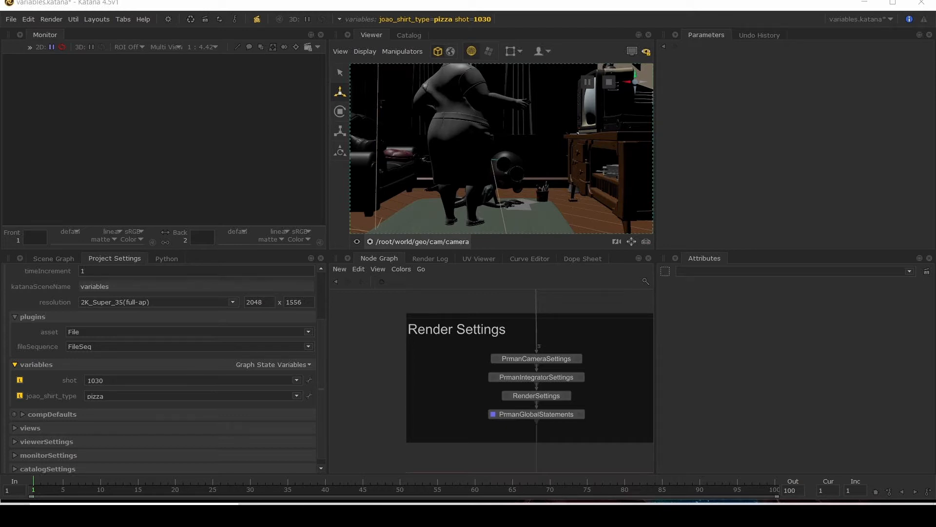
mouse_move(462, 427)
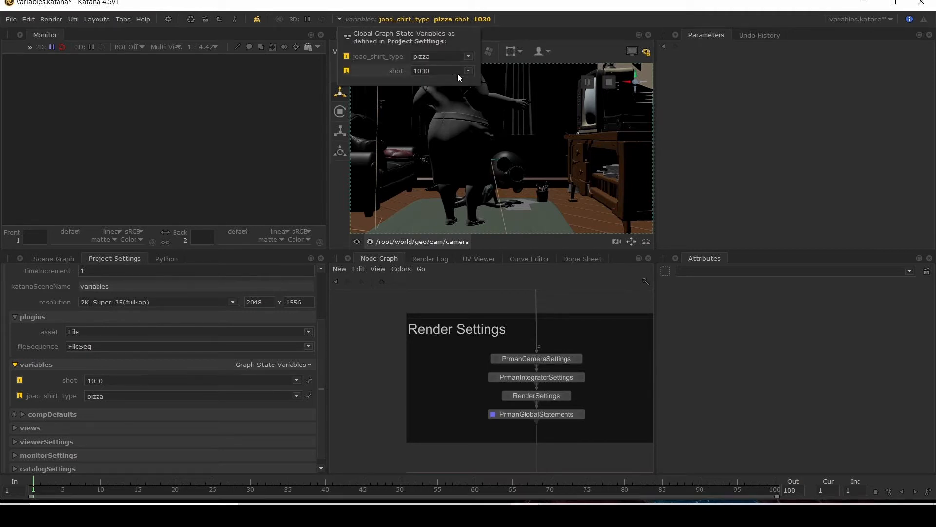
Switch the shot graph state variable from 1030 to 1020
left_click(467, 71)
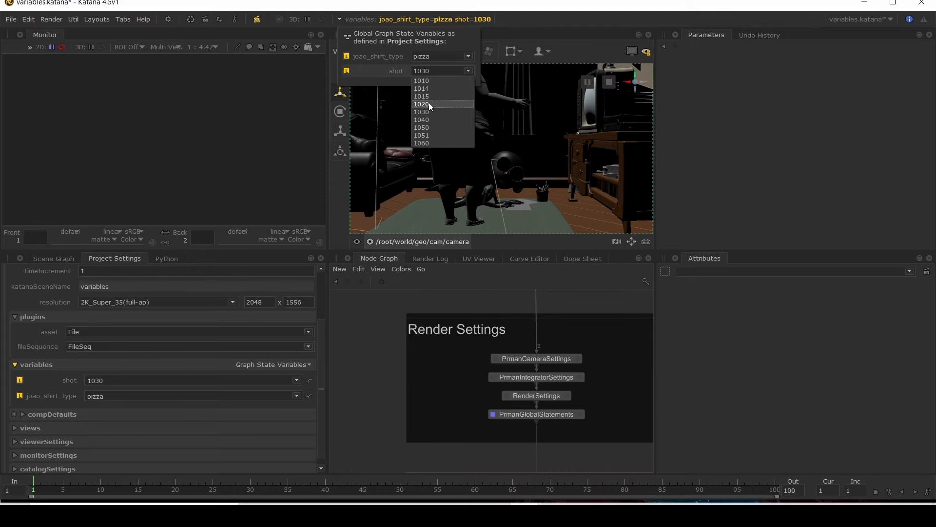
left_click(421, 104)
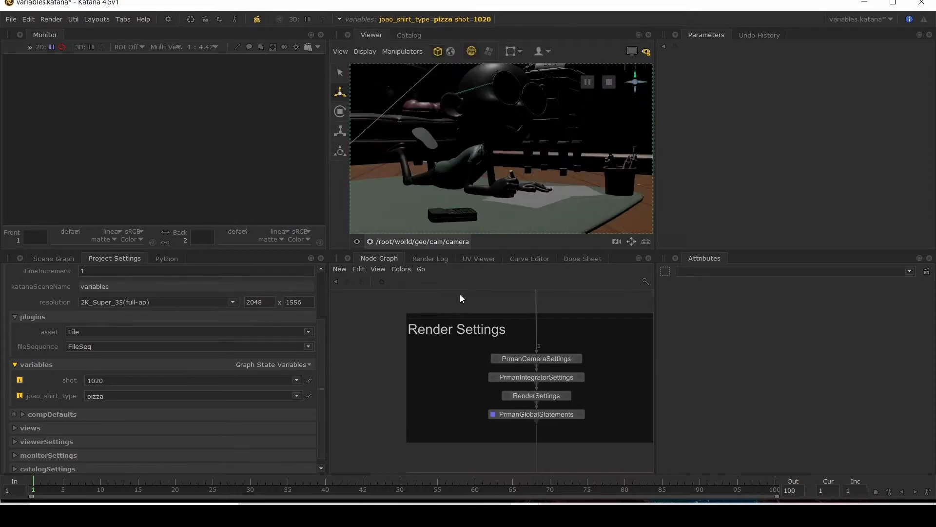
mouse_move(424, 193)
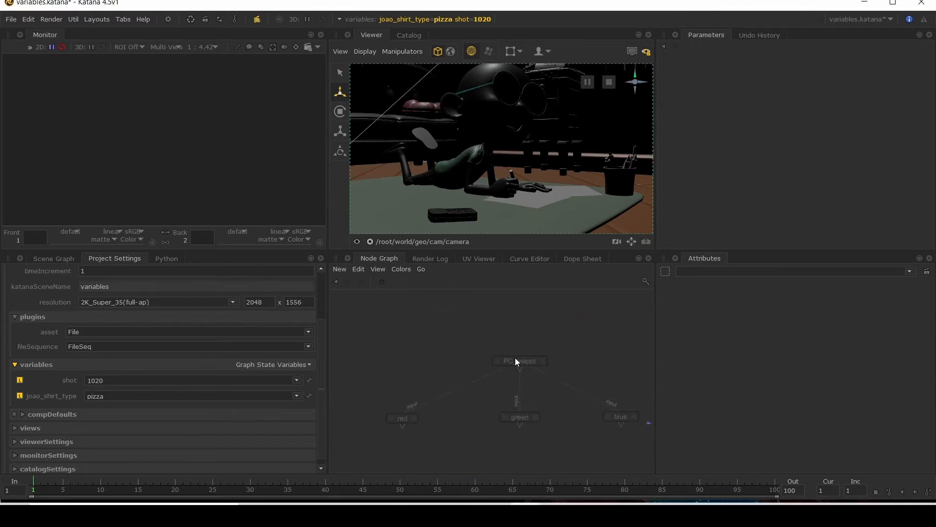
Edit PC_teapot and view the teapot through the blue colour branch
left_click(518, 361)
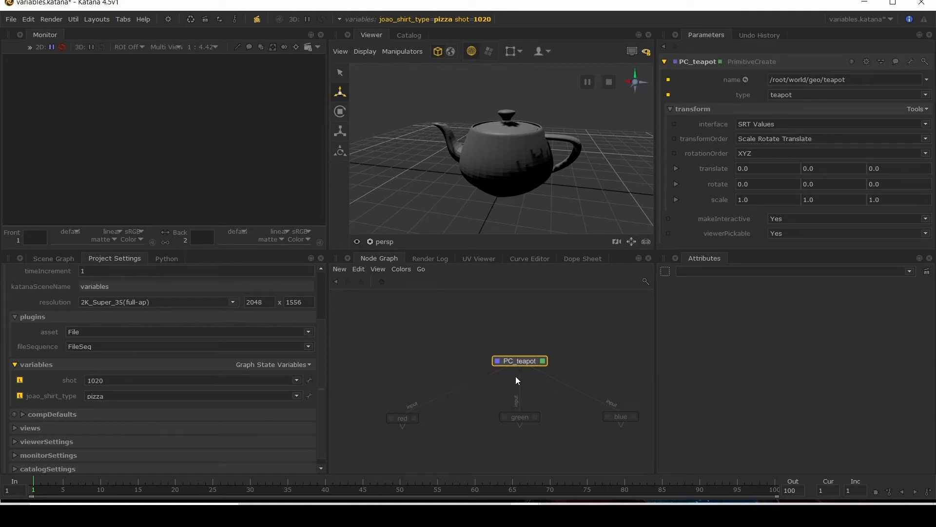
mouse_move(385, 427)
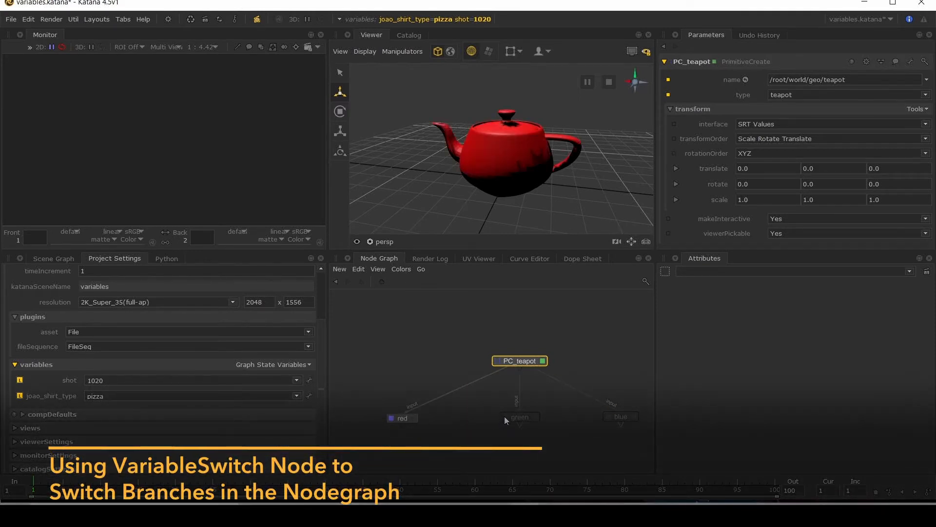
left_click(620, 416)
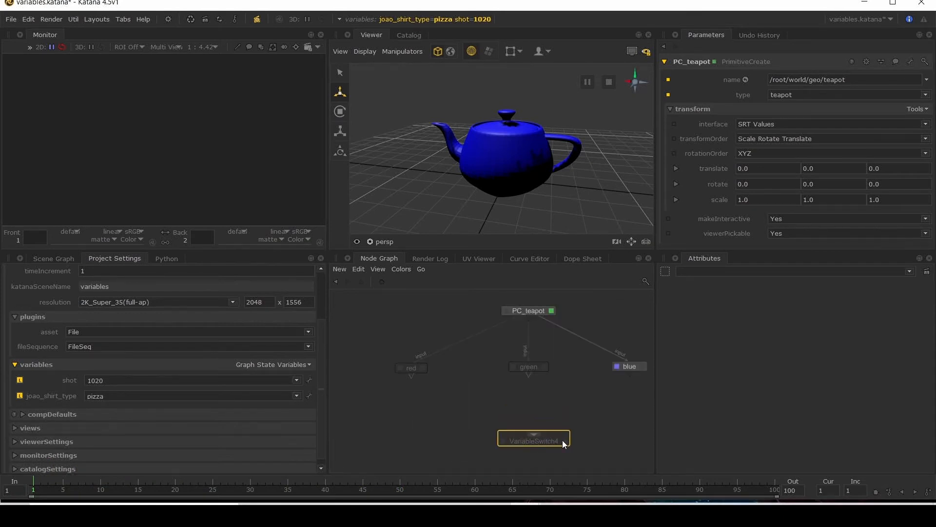
Set the new VariableSwitch node's variableName to colour
left_click(533, 440)
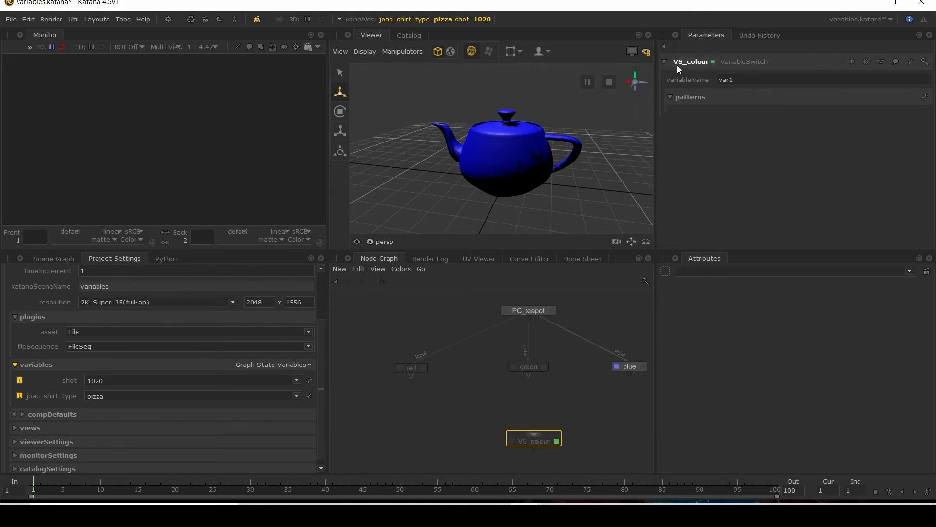
type("c")
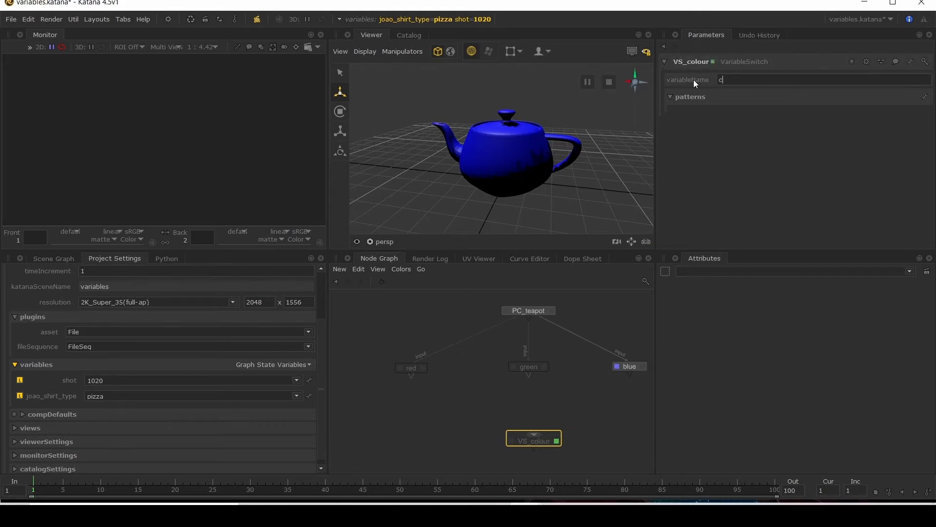
type("olour")
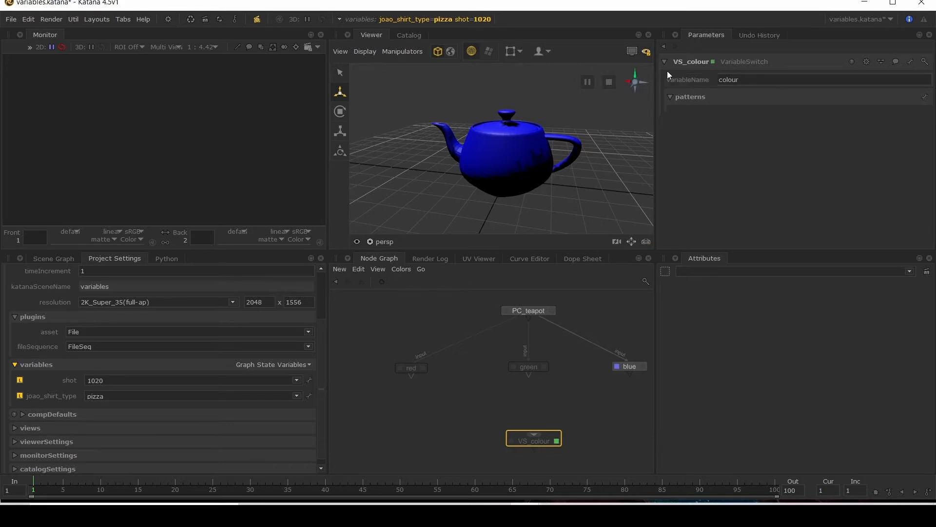
Add pattern input ports and name them red, green and blue
left_click(925, 96)
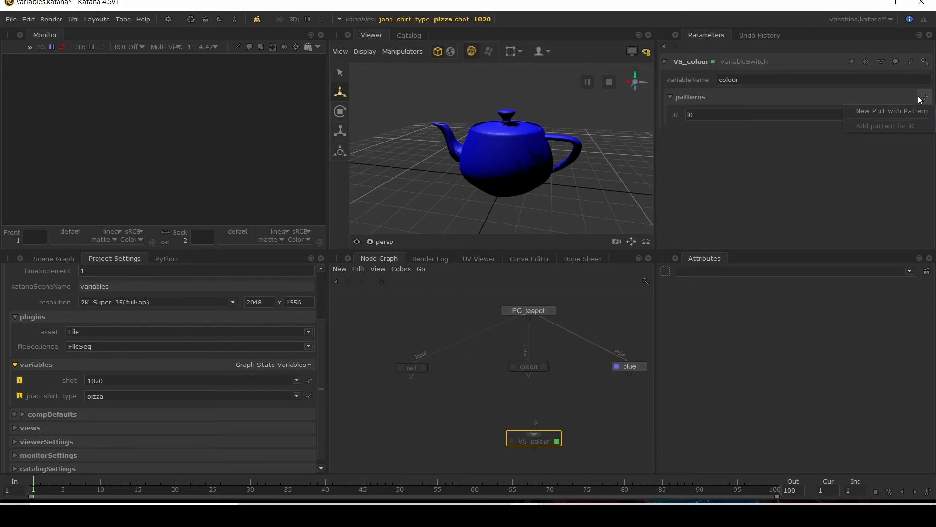
left_click(890, 110)
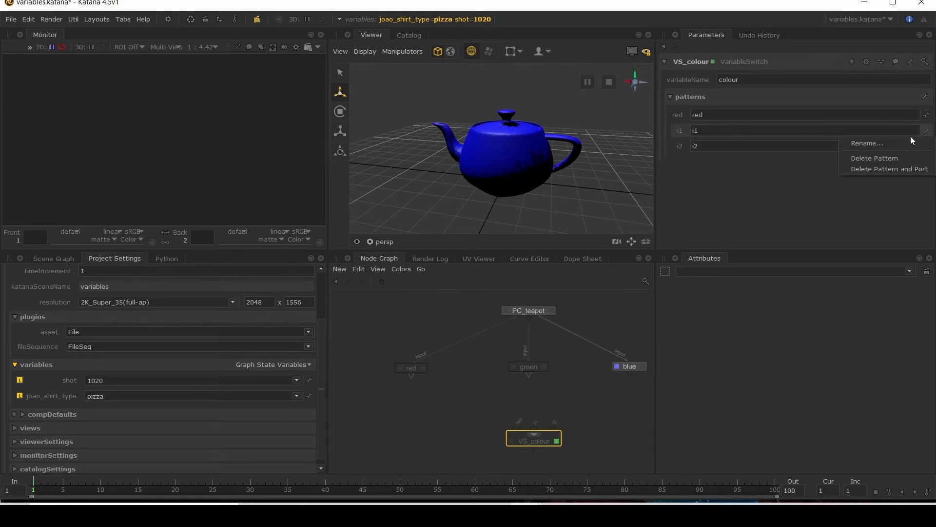
left_click(866, 143)
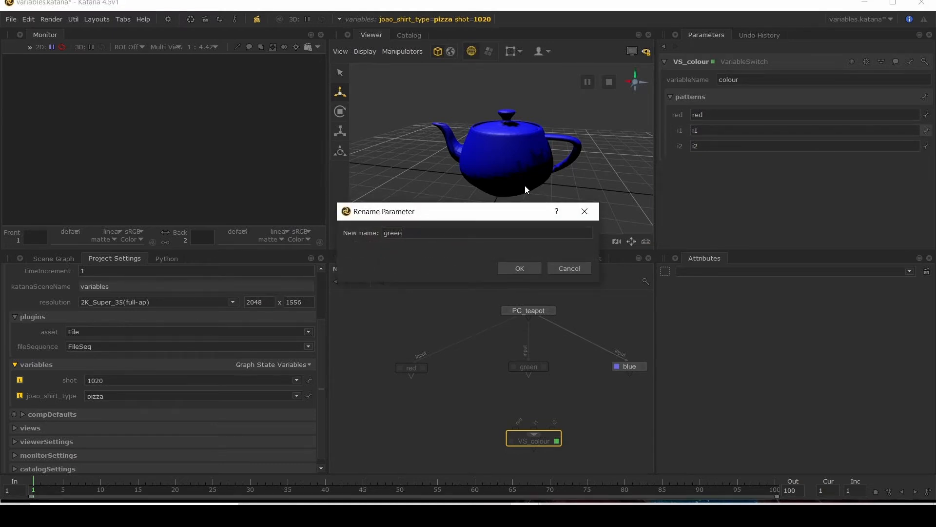
left_click(519, 268)
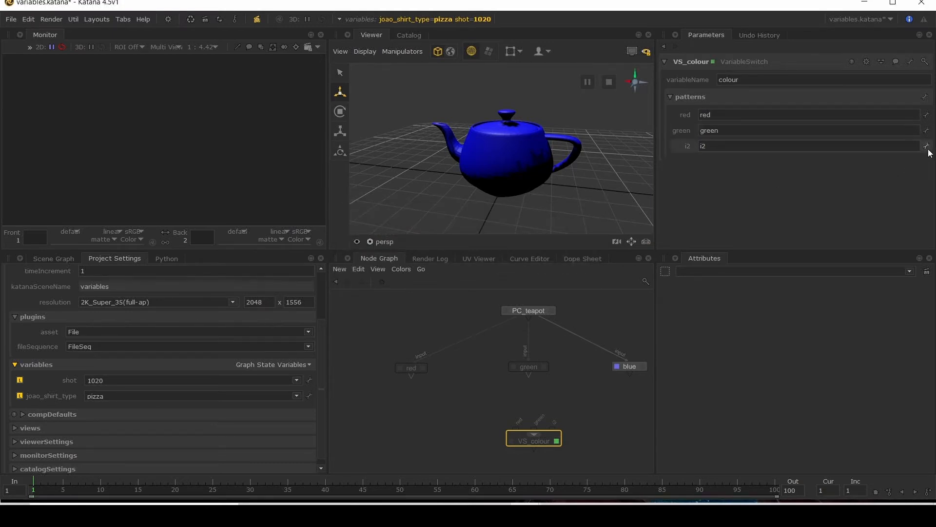
type("blu")
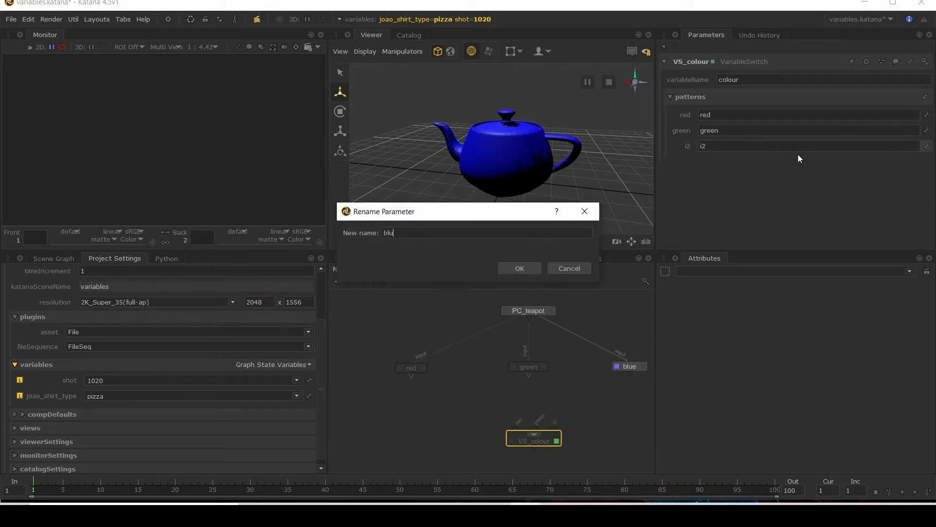
left_click(518, 268)
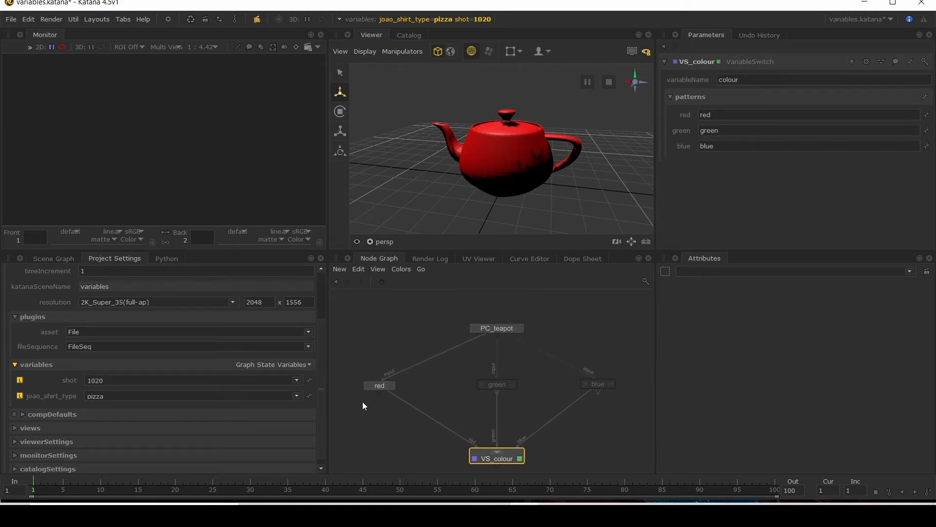
mouse_move(617, 398)
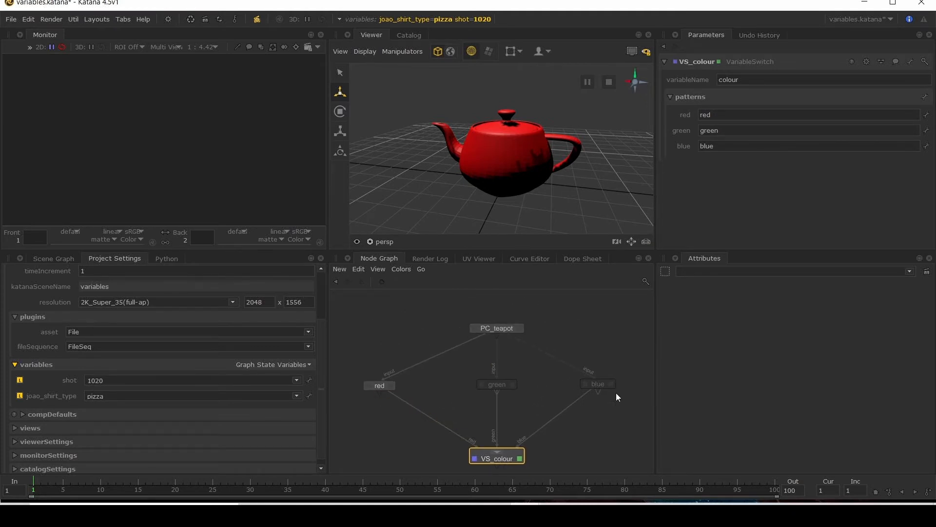
mouse_move(378, 268)
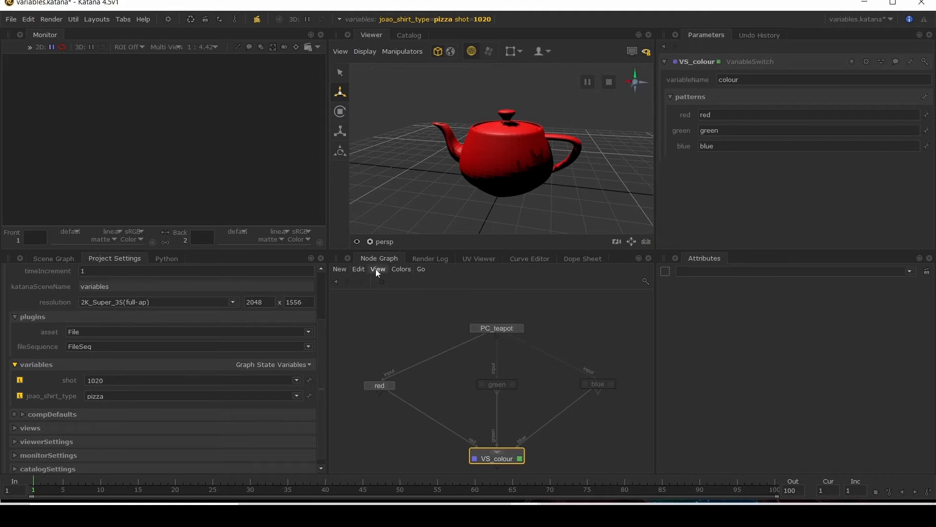
Wire the red, green and blue branches into VS_colour's matching ports
left_click(378, 268)
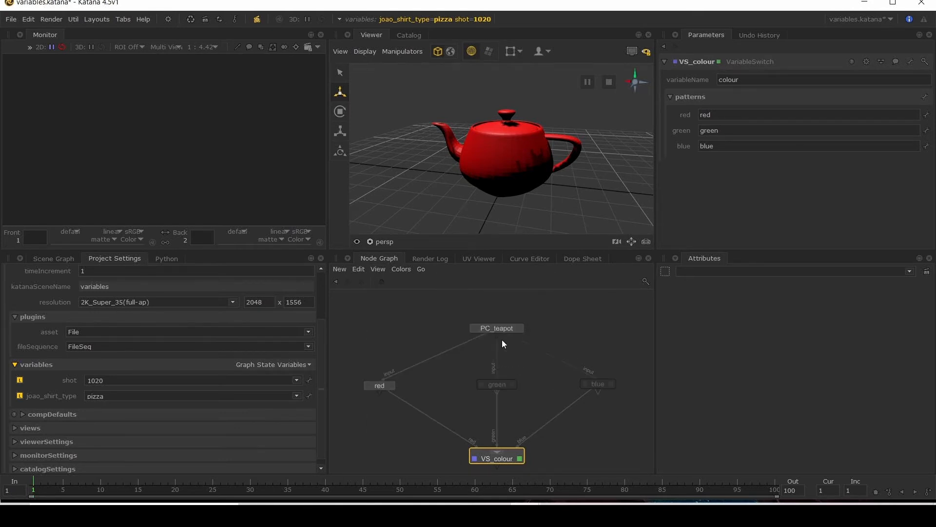
mouse_move(511, 476)
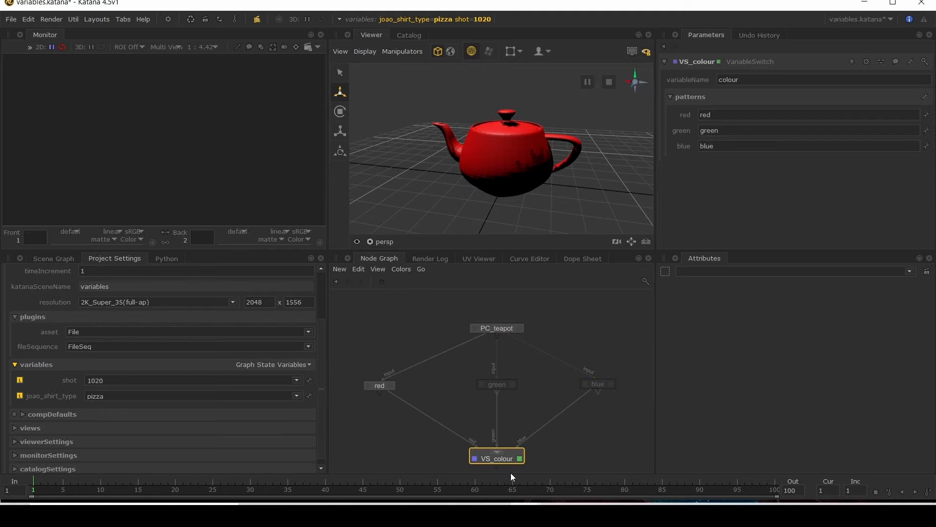
mouse_move(385, 408)
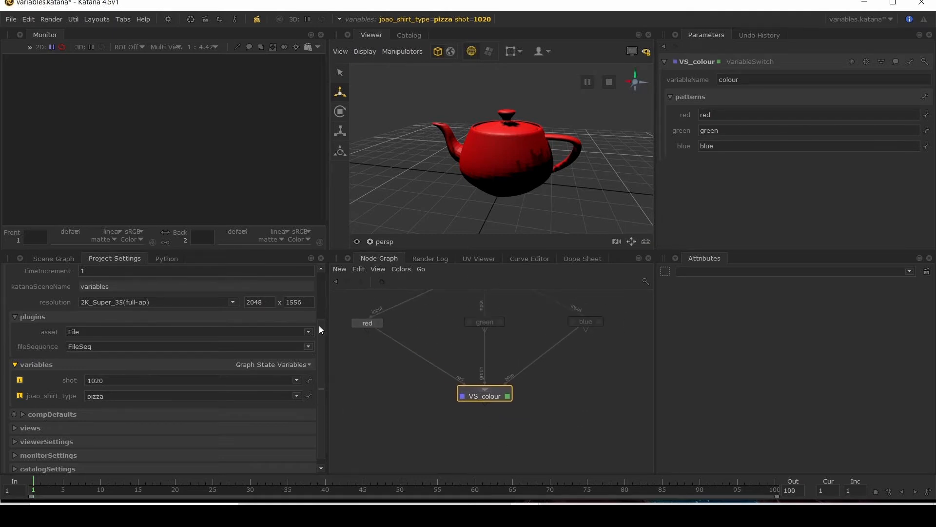
mouse_move(285, 371)
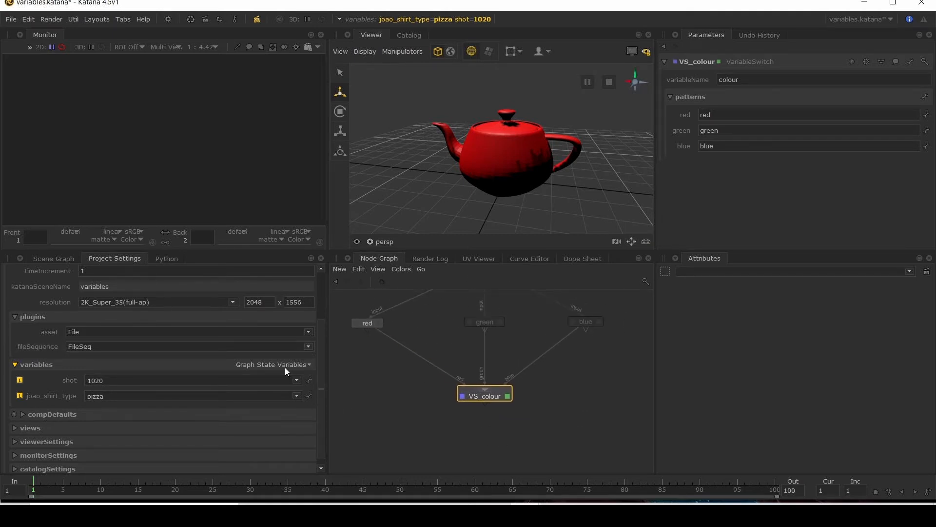
mouse_move(272, 367)
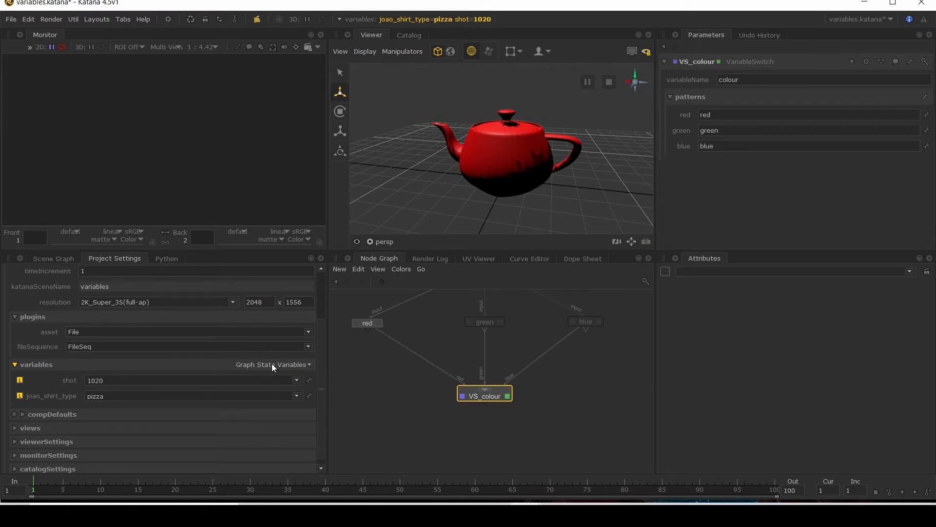
Add a colour graph state variable with red, green and blue values
left_click(274, 365)
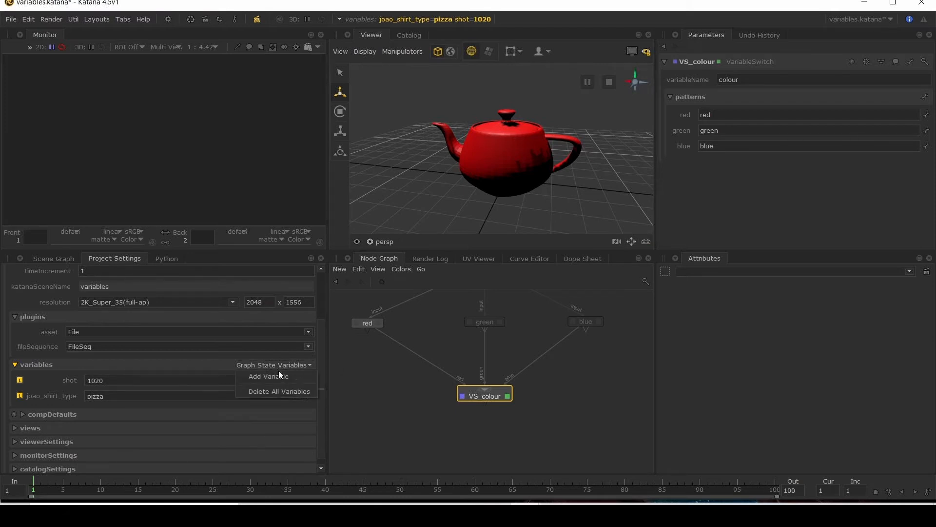
left_click(268, 376)
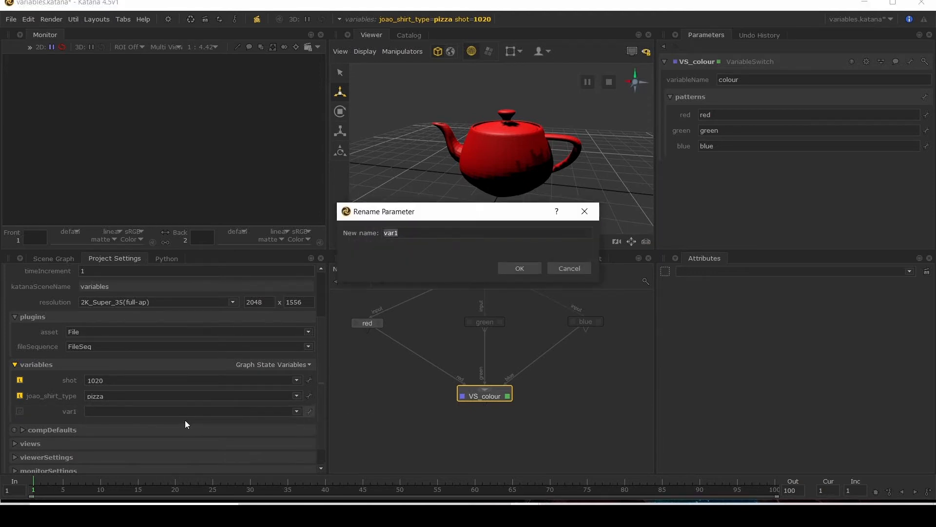
left_click(518, 267)
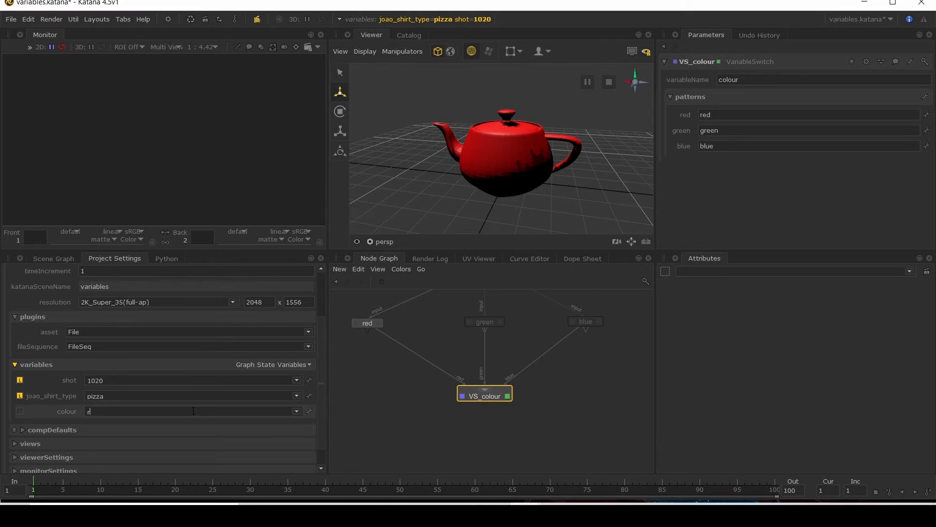
type("ed")
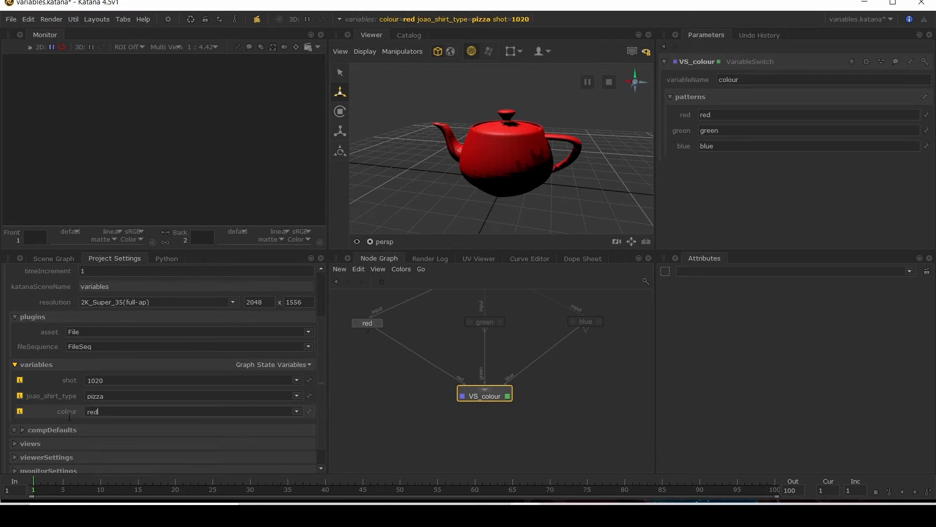
type("green")
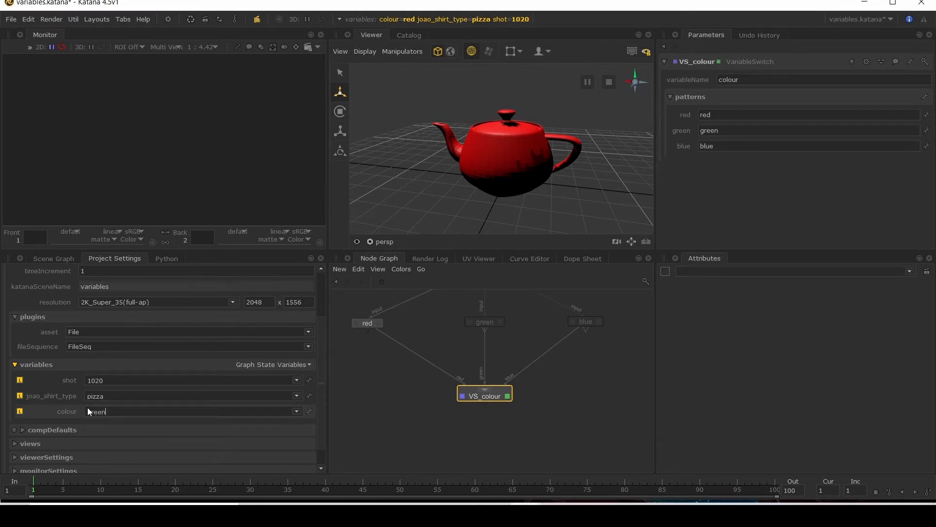
key("Return")
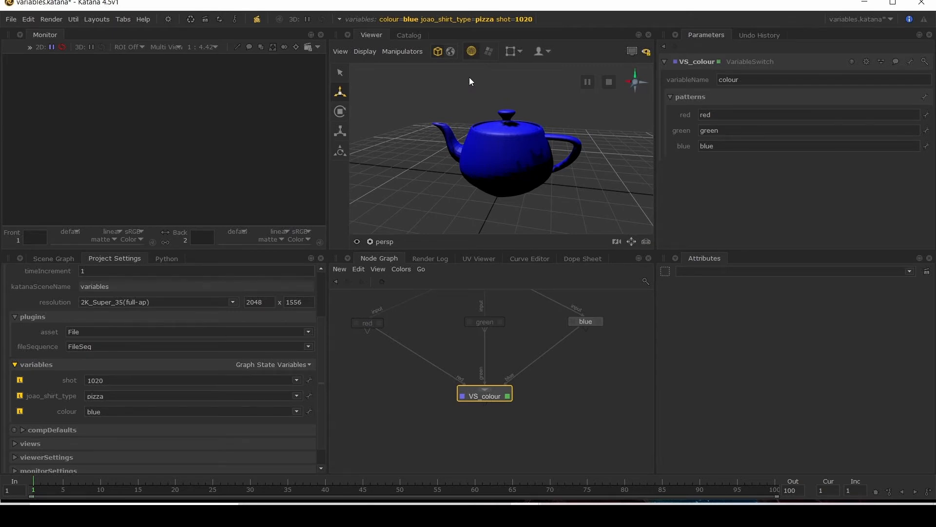
Switch the colour variable to red, then green, then blue
left_click(191, 411)
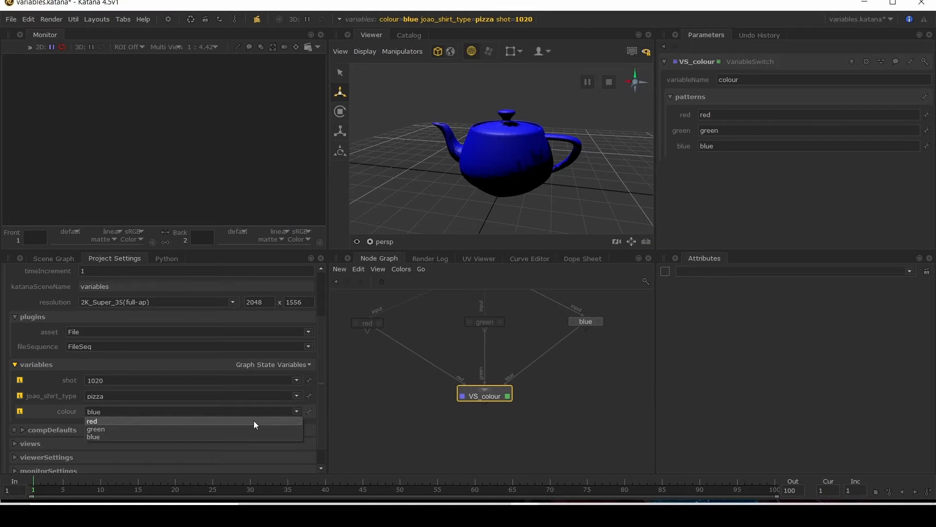
left_click(92, 421)
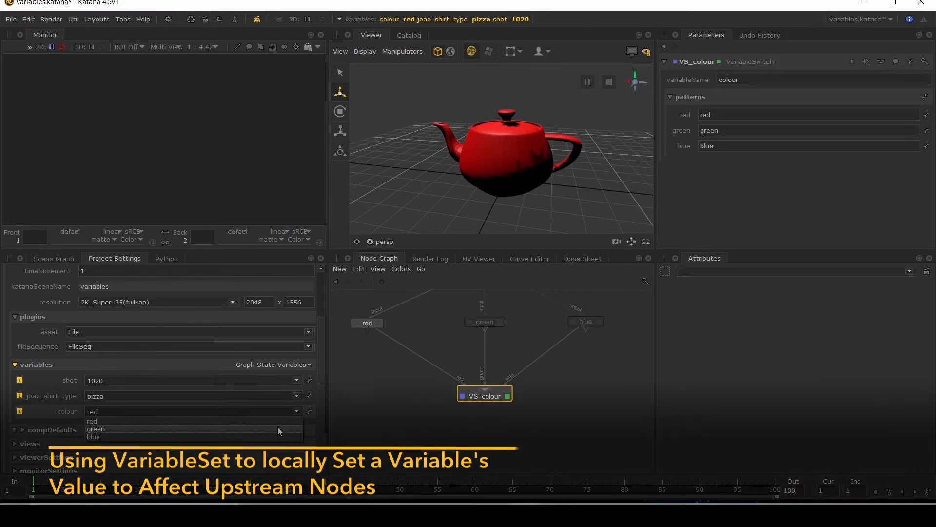
left_click(95, 429)
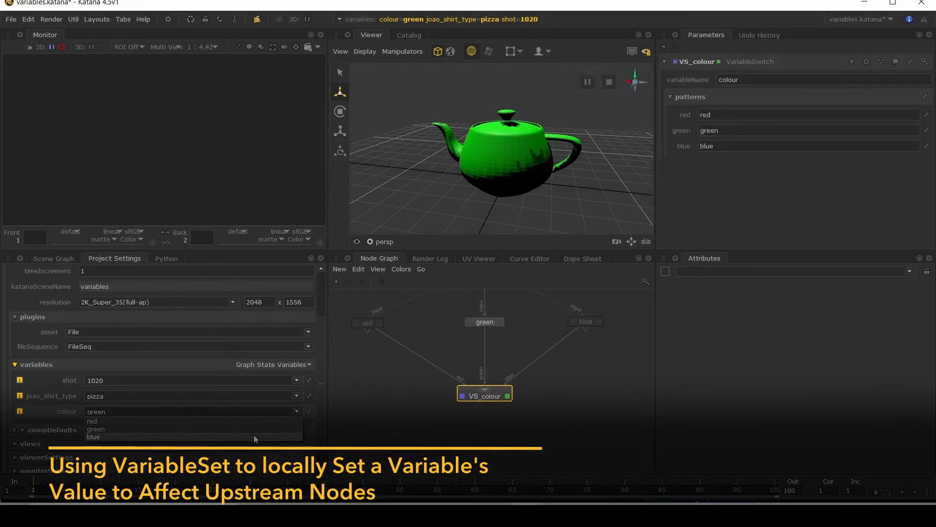
left_click(94, 436)
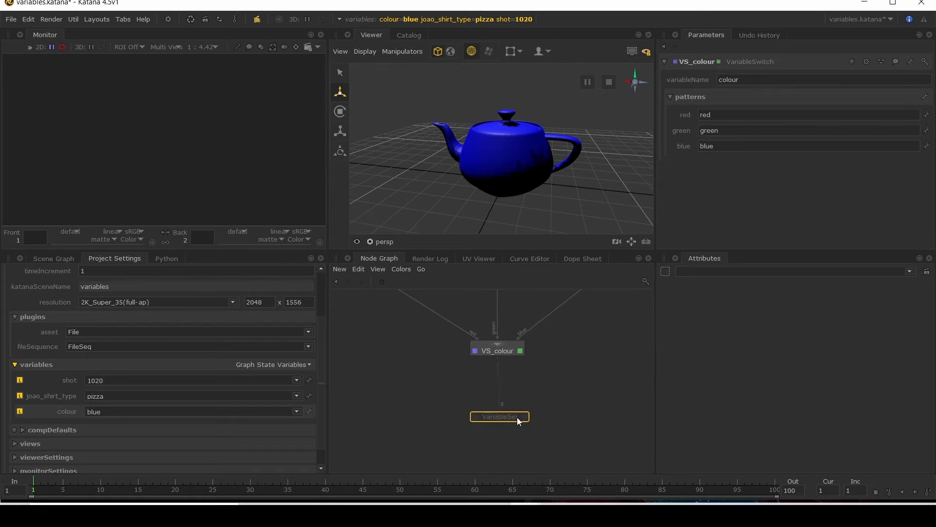
Set the VariableSet's variableName to colour and variableValue to green, and view it
left_click(500, 416)
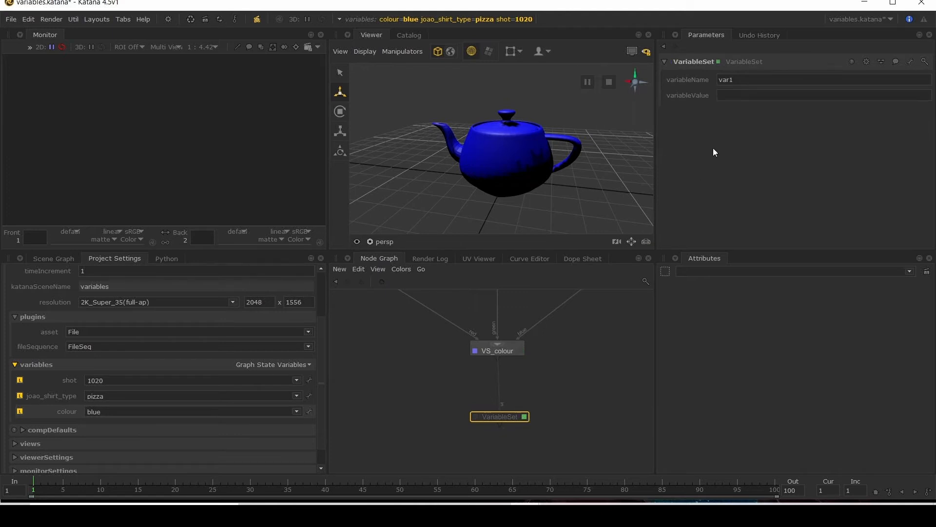
type("colour")
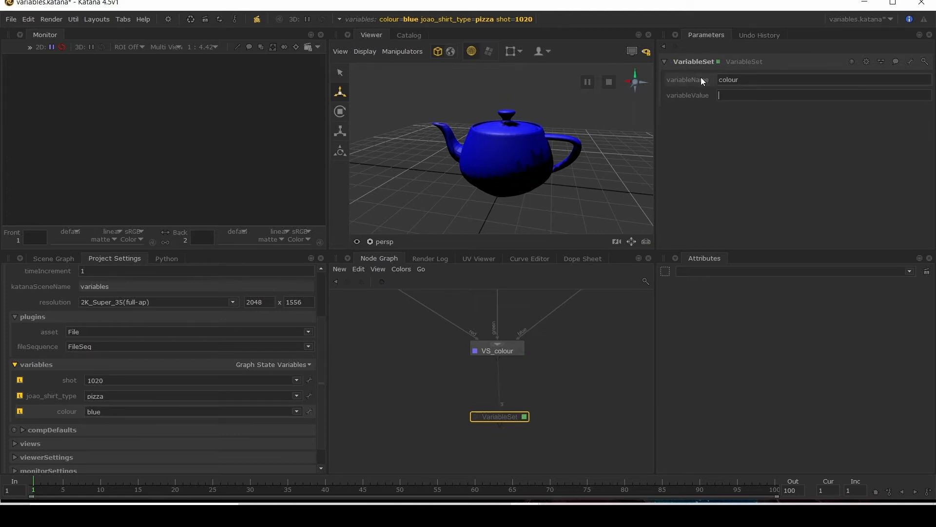
type("green")
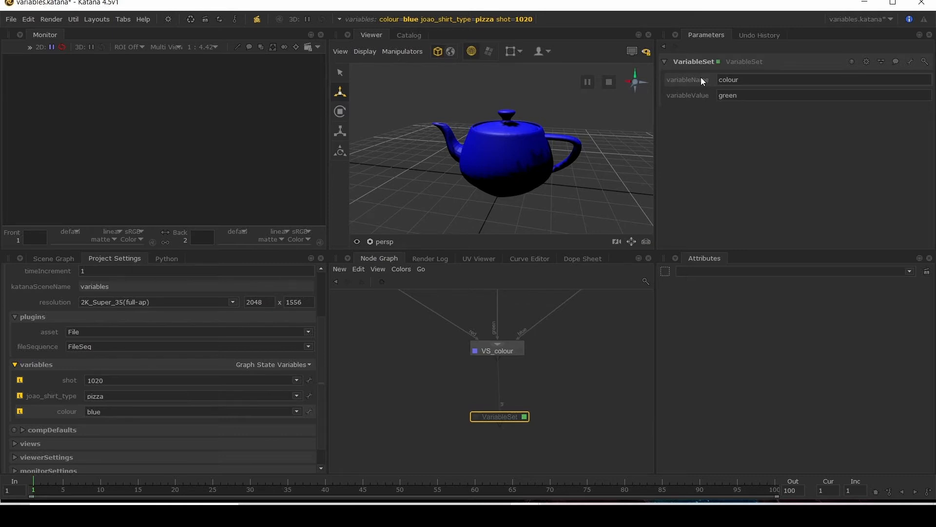
left_click(500, 416)
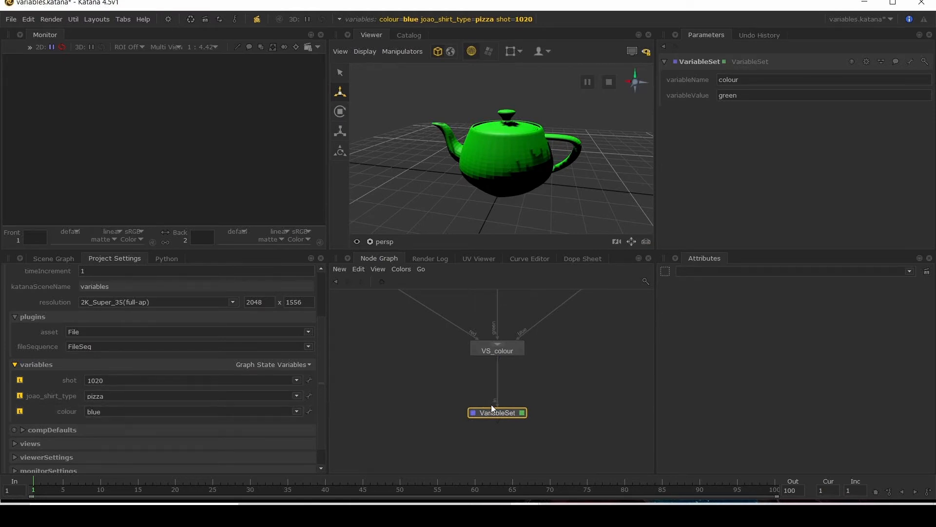
mouse_move(472, 381)
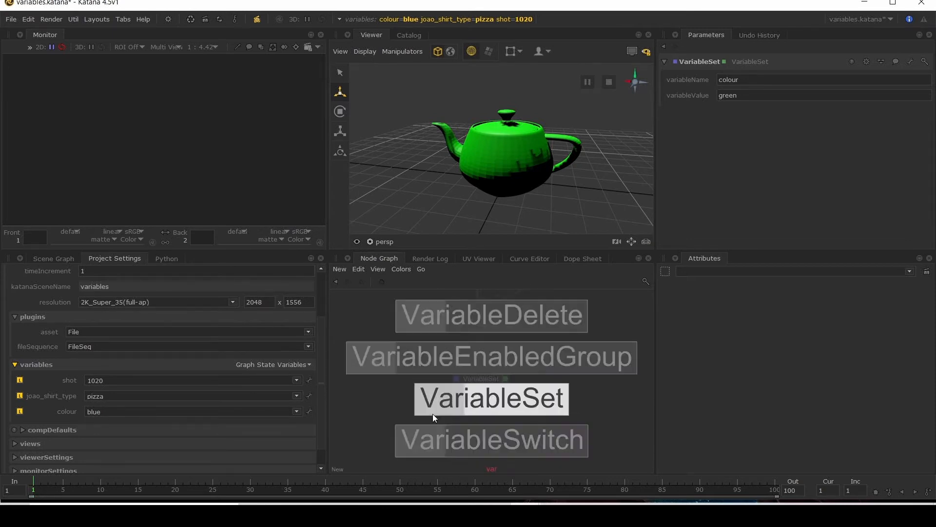
Create VariableSet1 with variableName colour and variableValue blue
left_click(491, 398)
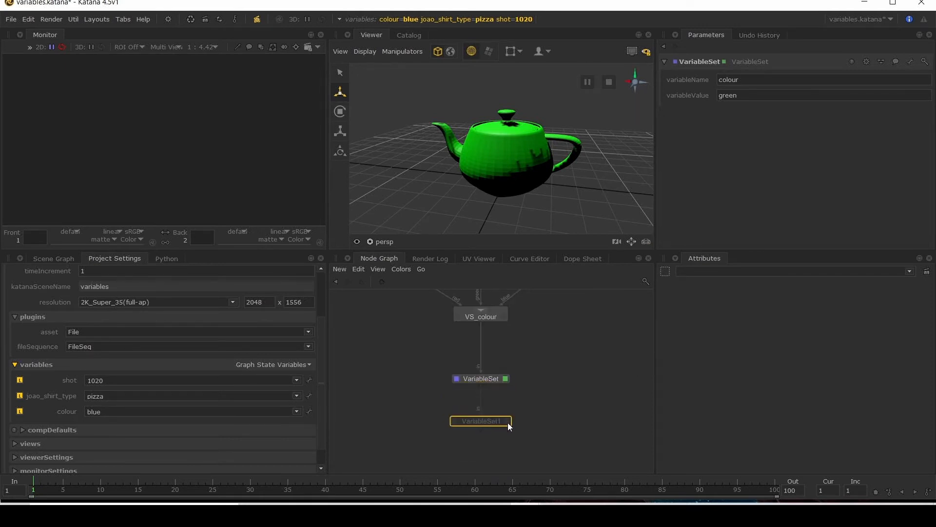
left_click(481, 420)
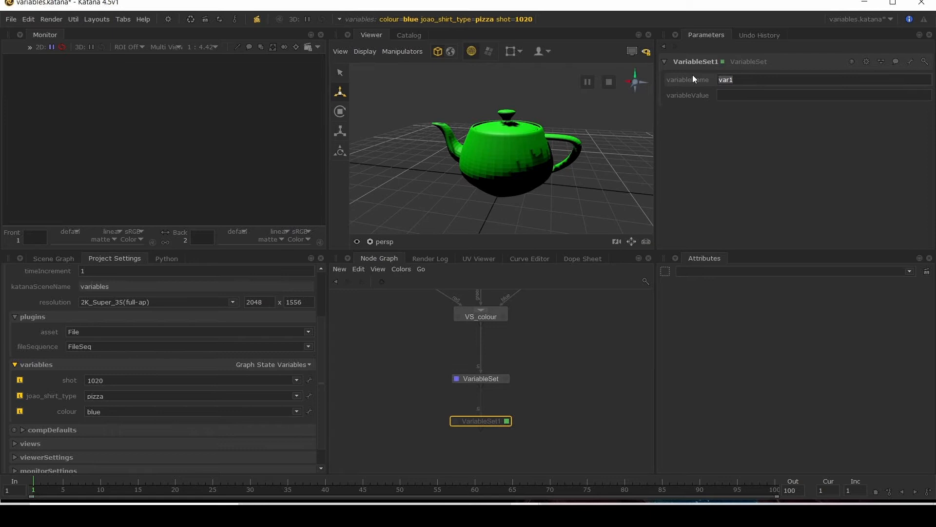
type("colour")
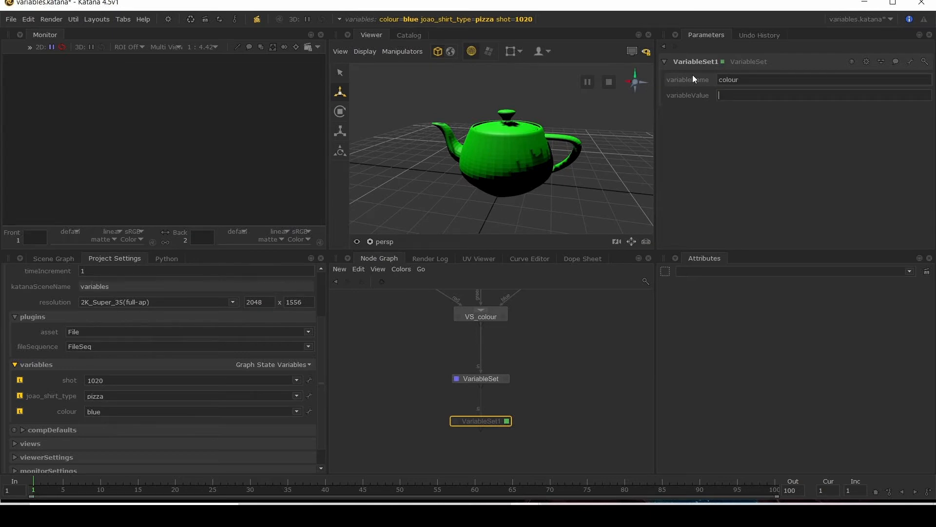
type("blue")
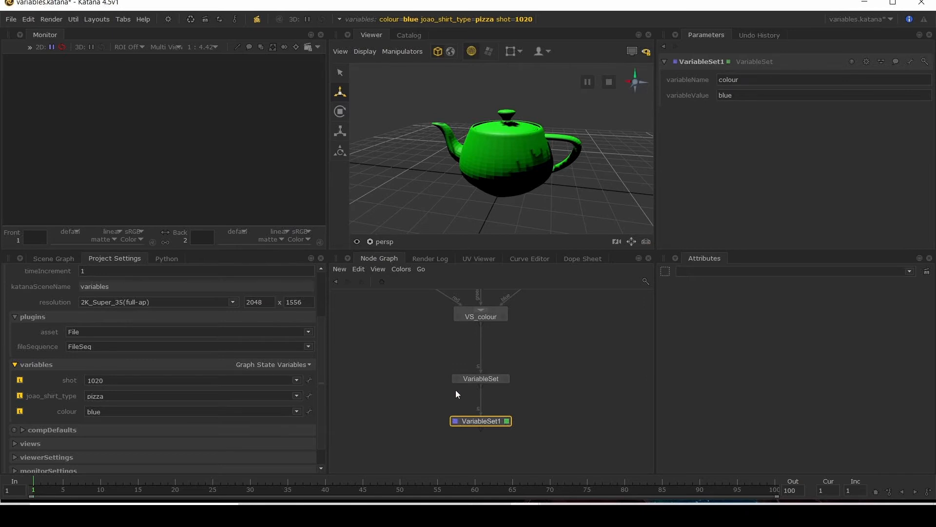
mouse_move(512, 142)
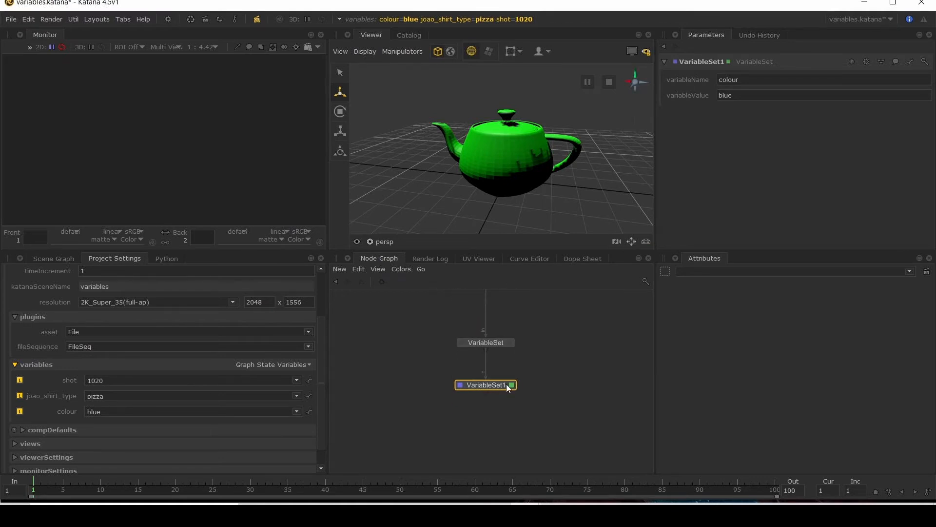
mouse_move(490, 357)
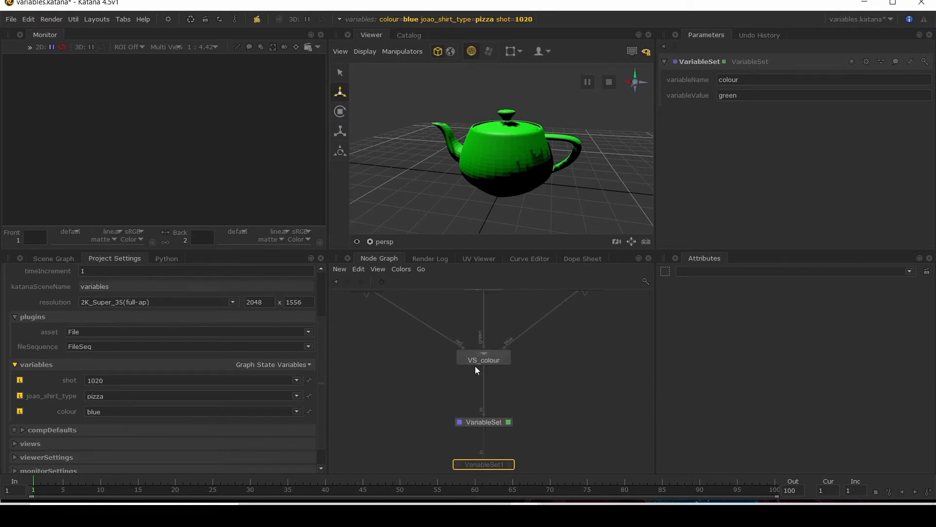
left_click(484, 357)
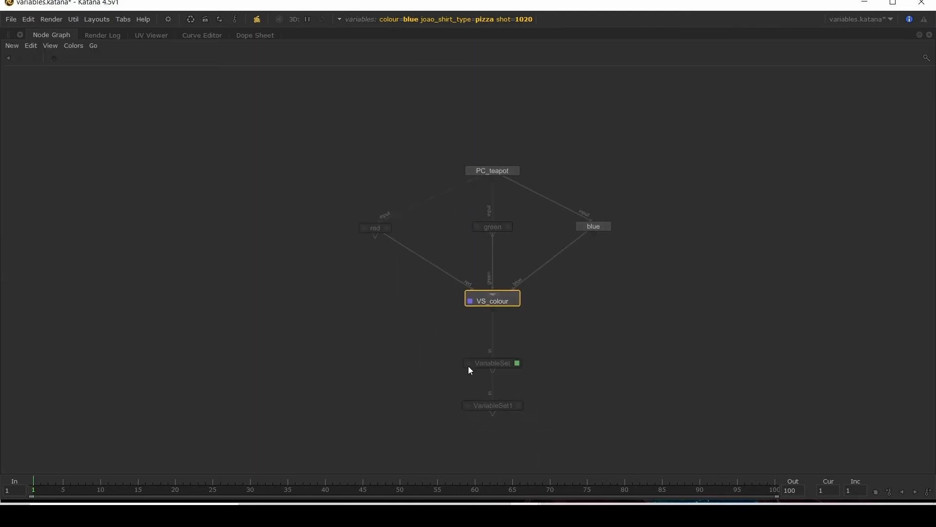
left_click(492, 362)
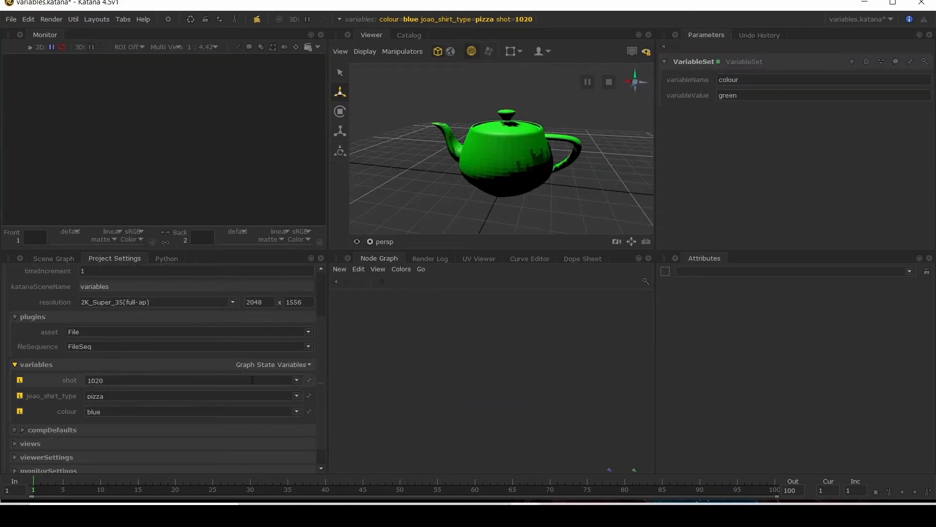
Delete the colour variable from the project's graph state variables
left_click(310, 412)
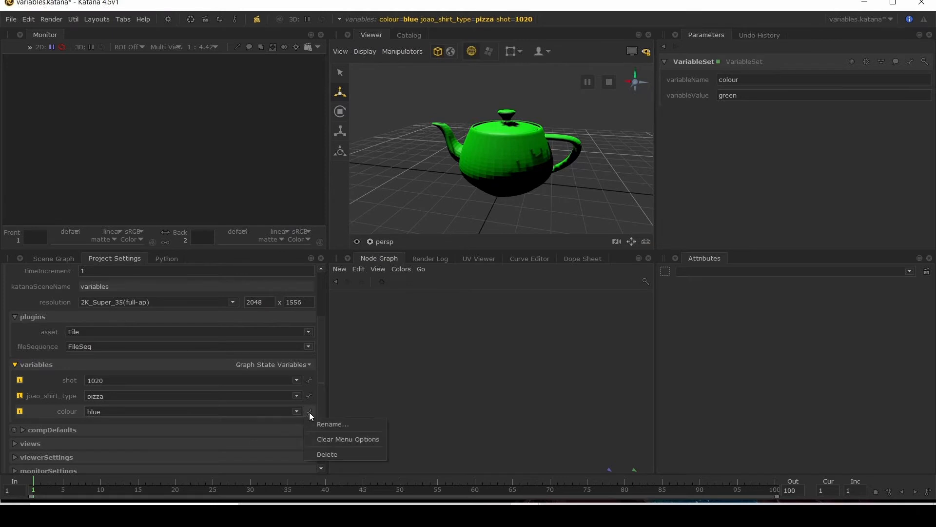
left_click(327, 454)
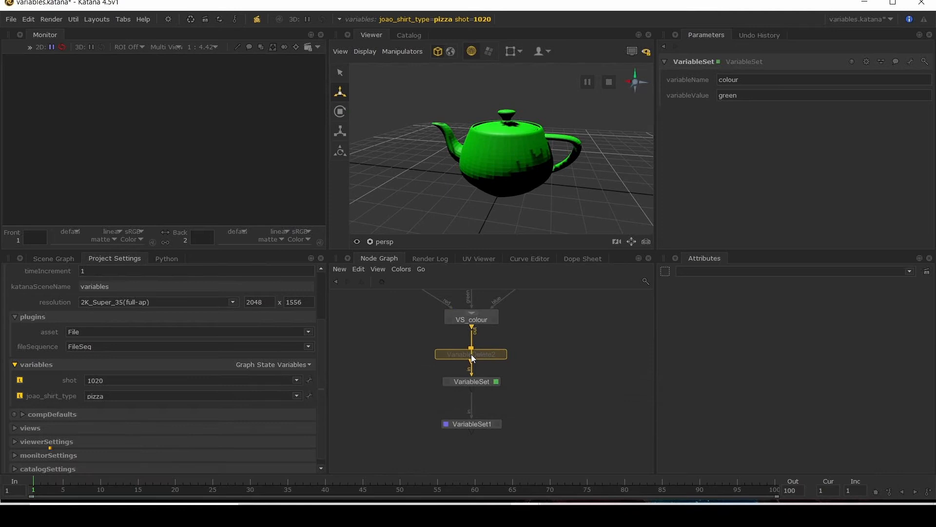
Place VariableDelete2 after VS_colour and set its variableName to colour
left_click(471, 348)
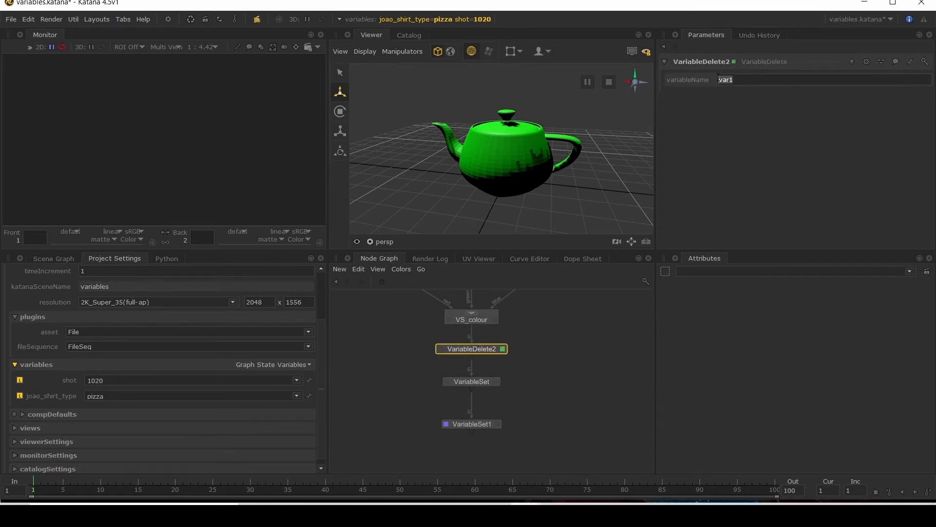
type("colour")
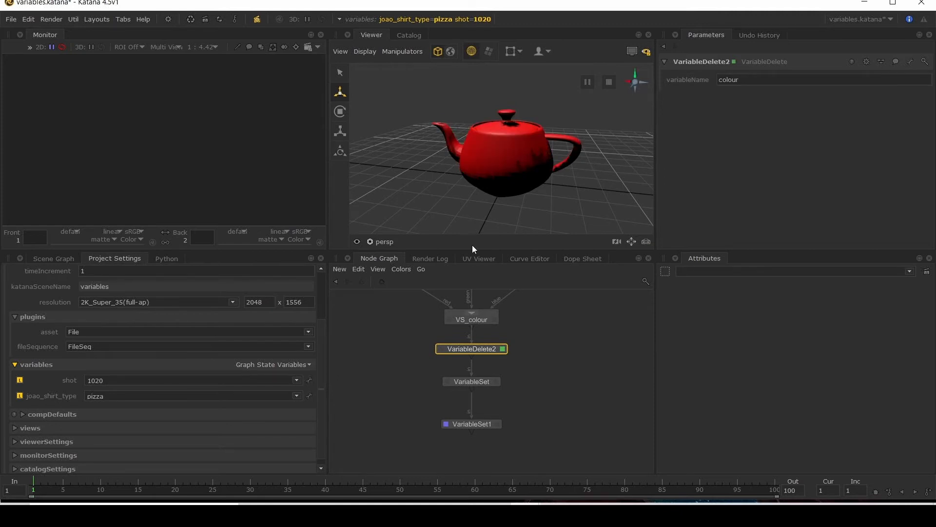
mouse_move(466, 357)
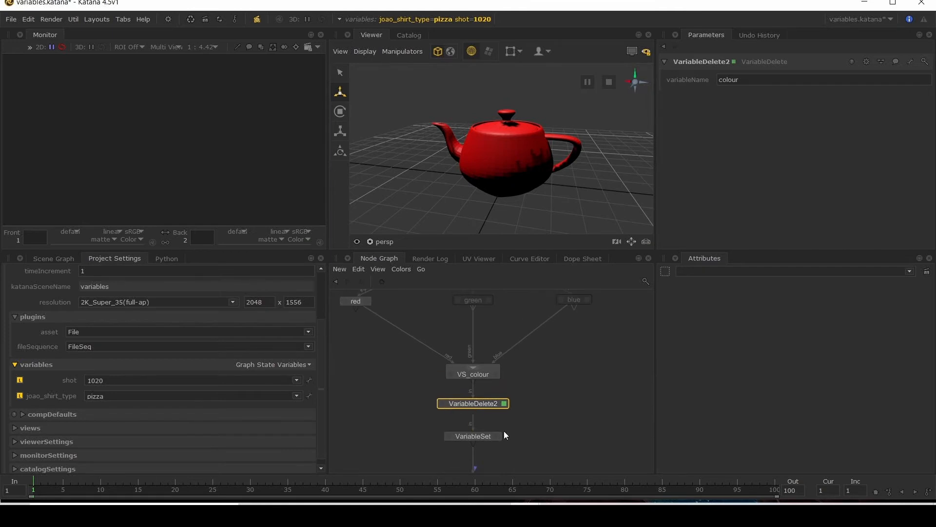
mouse_move(473, 387)
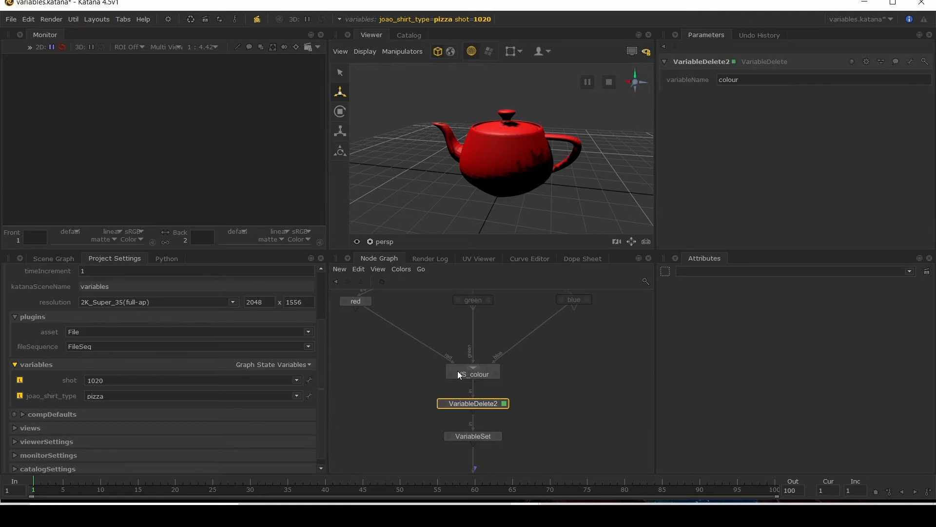
mouse_move(380, 313)
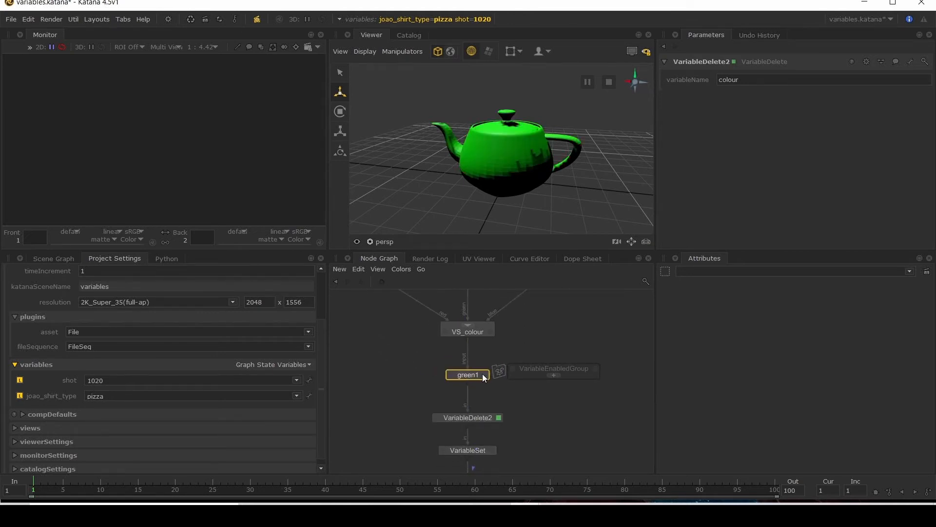
Move the yellow node into a VariableEnabledGroup named VEG_yellow, keyed to colour
left_click(467, 374)
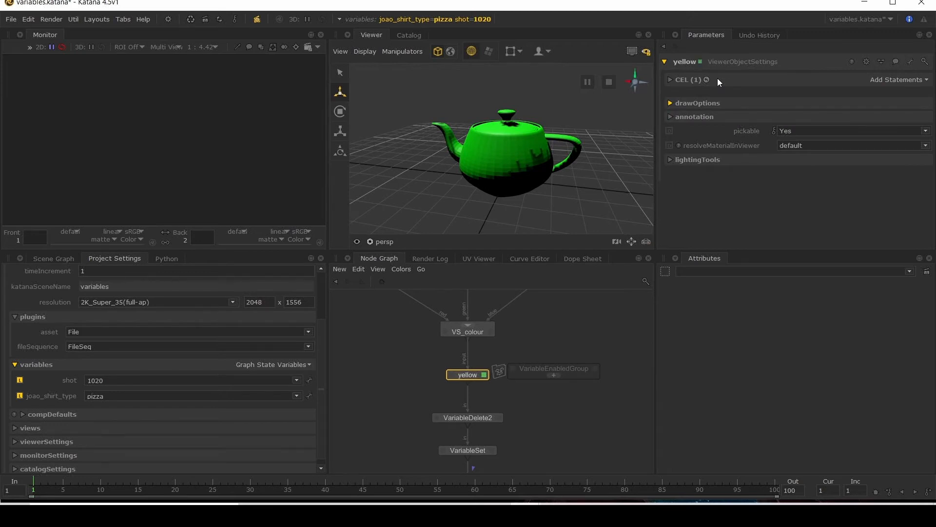
left_click(670, 103)
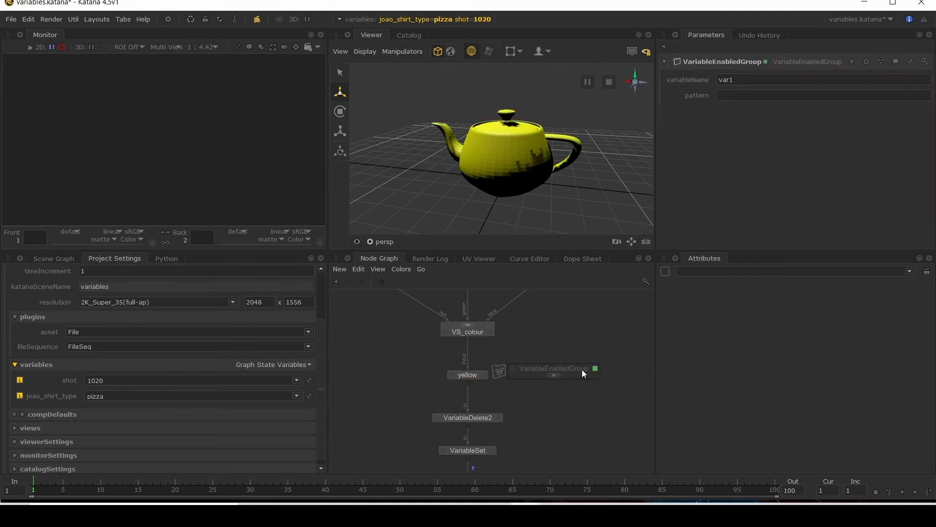
left_click(468, 374)
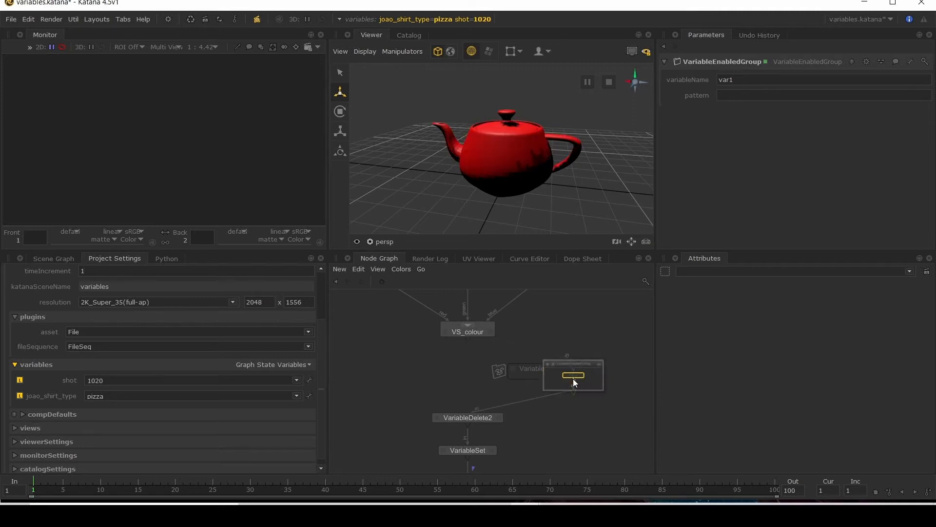
left_click_drag(571, 374, 481, 376)
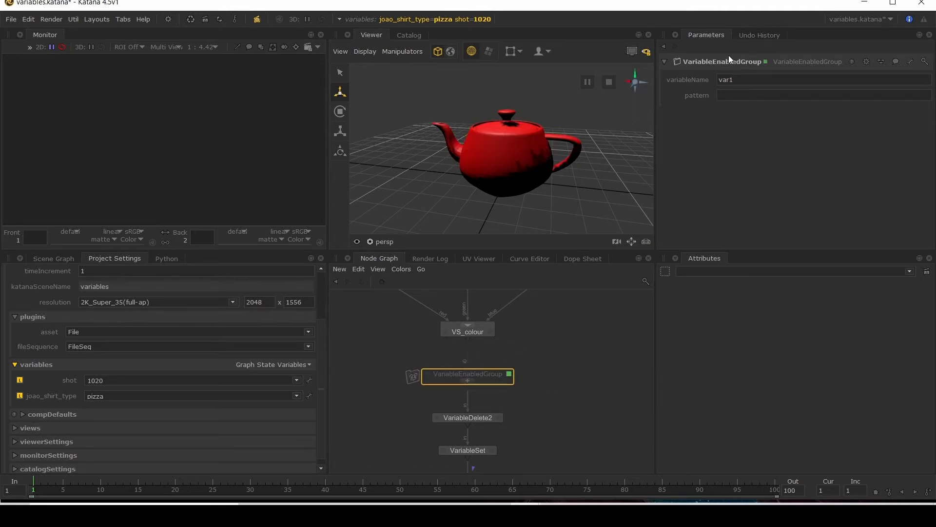
double_click(720, 62)
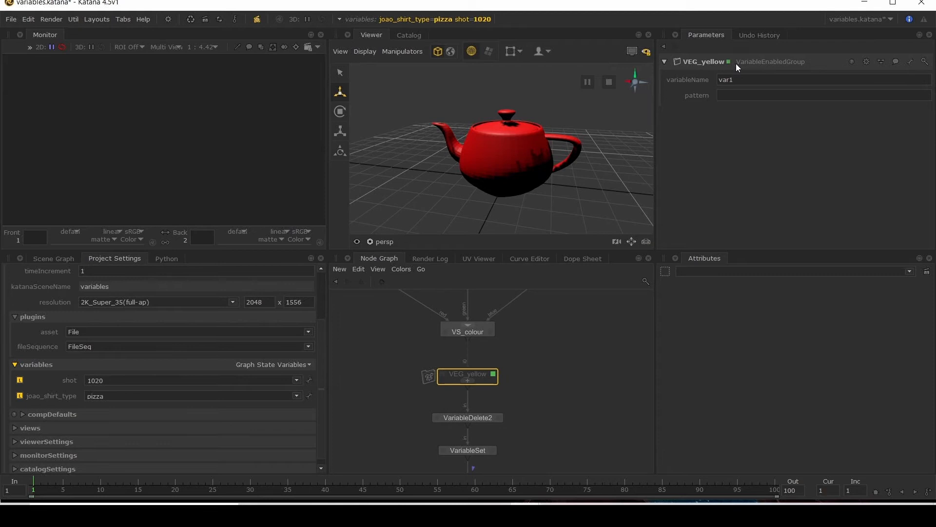
type("colour")
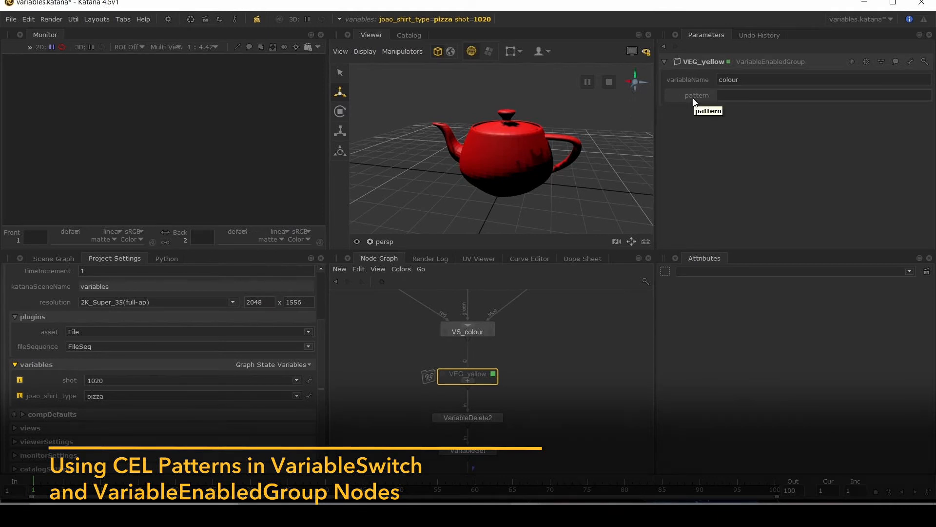
mouse_move(720, 124)
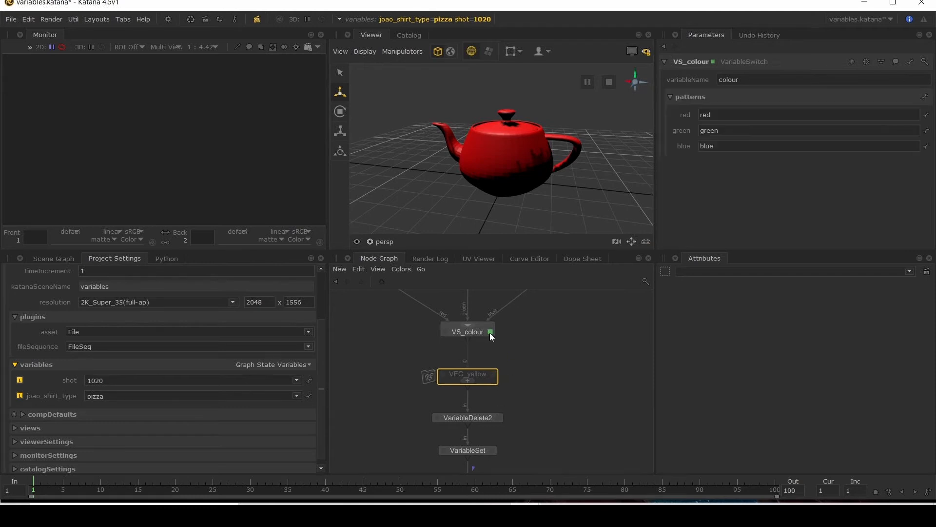
mouse_move(494, 379)
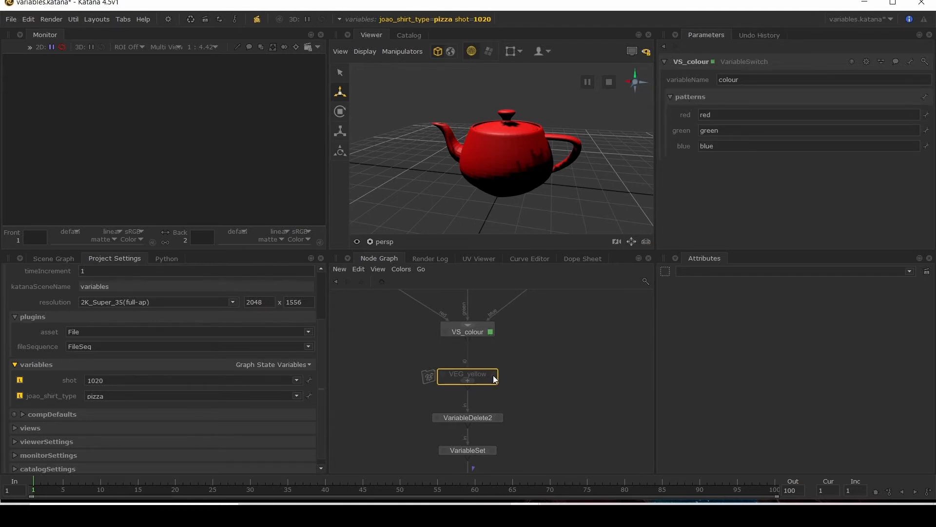
Give VEG_yellow the CEL pattern '* - red green blue' so the teapot turns yellow
left_click(467, 377)
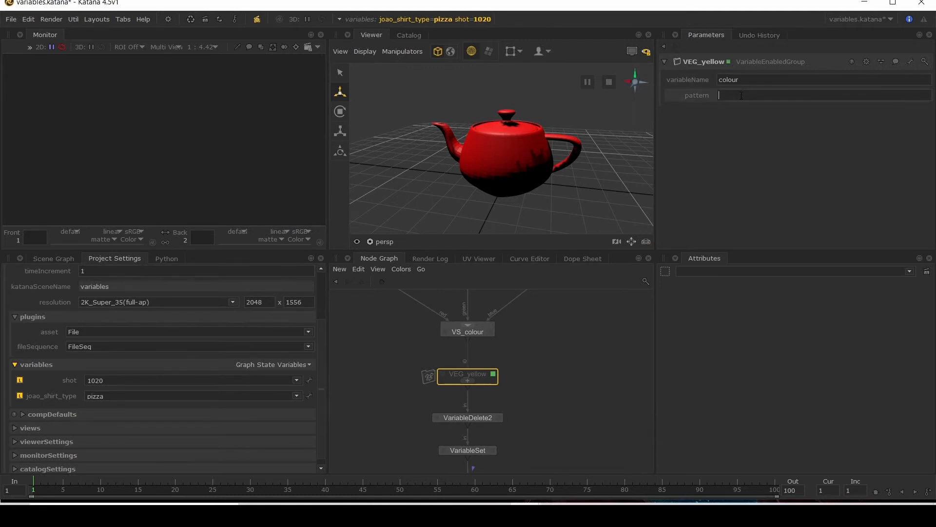
type("*")
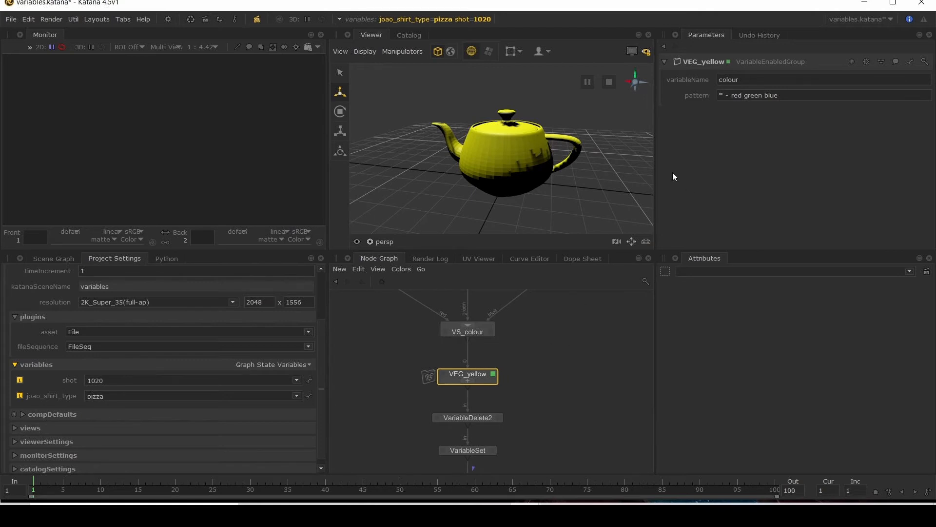
mouse_move(769, 121)
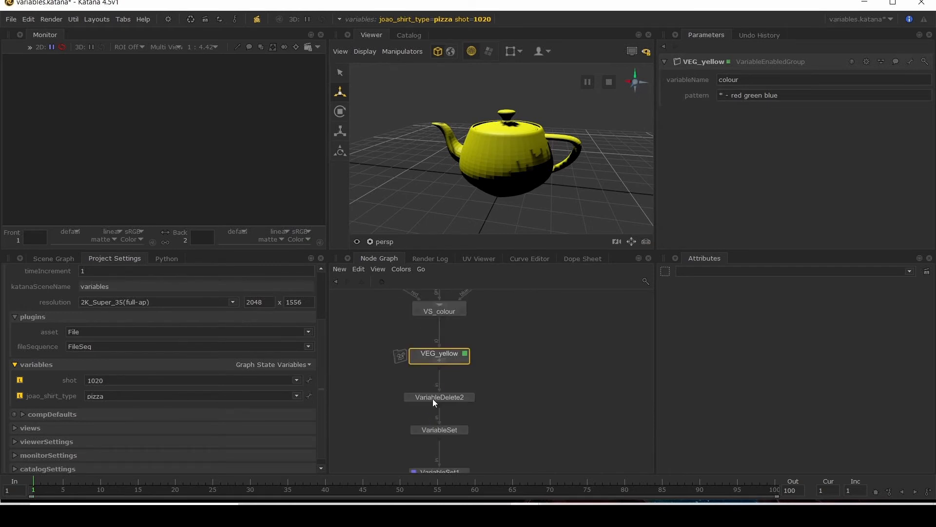
Delete the VariableDelete2 node so the teapot shows green
left_click(439, 396)
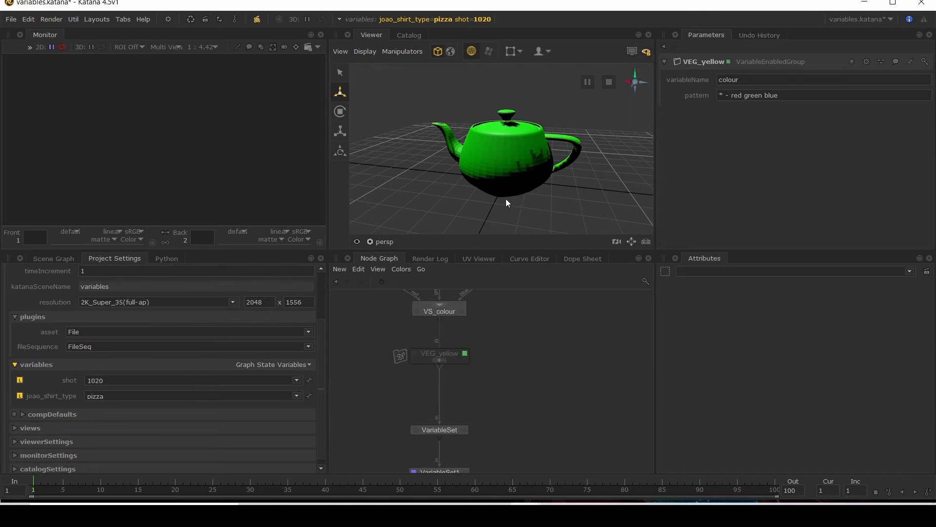
mouse_move(433, 367)
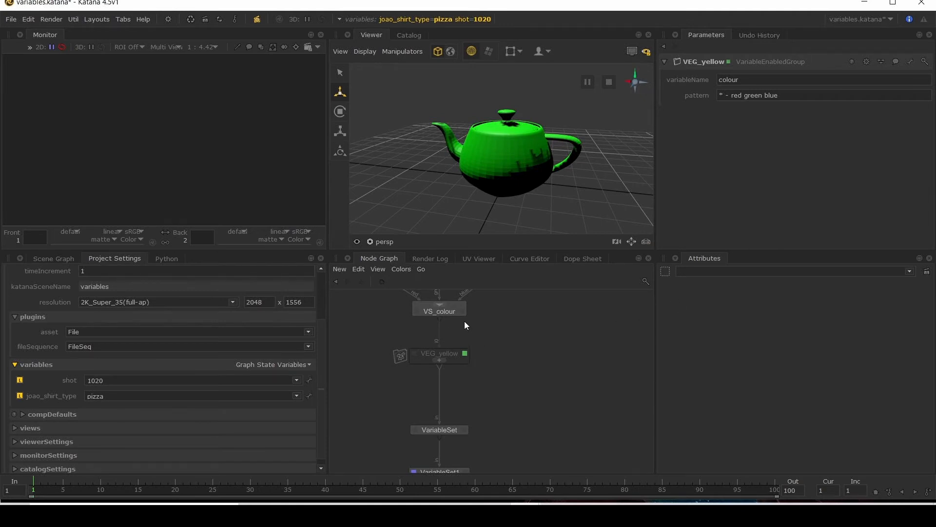
mouse_move(388, 402)
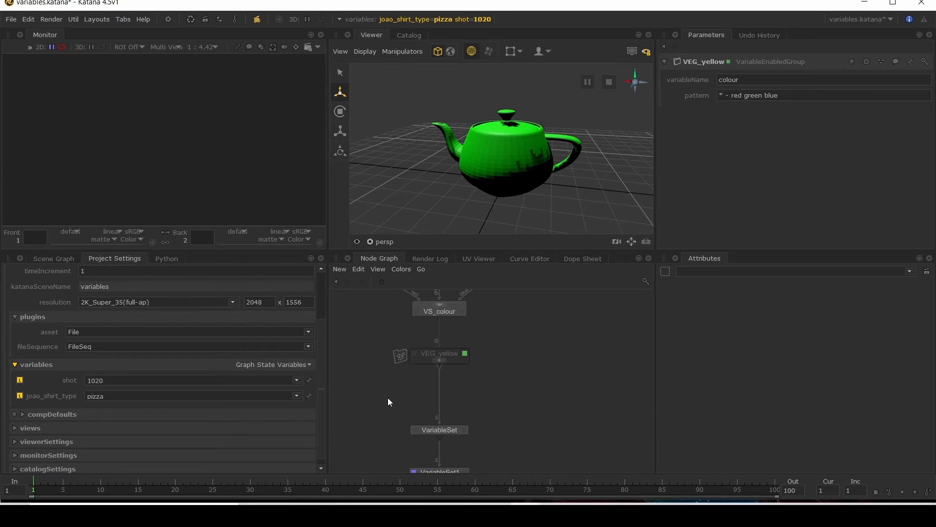
mouse_move(419, 382)
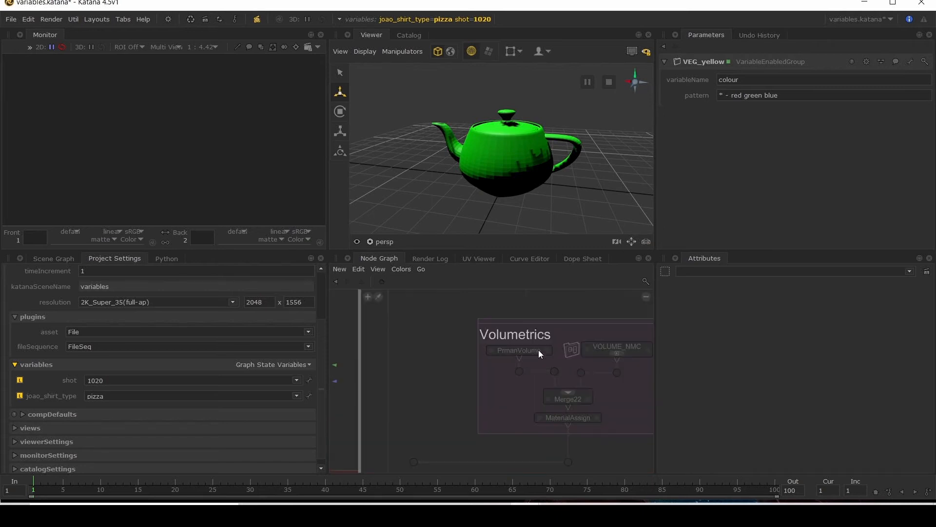
mouse_move(429, 412)
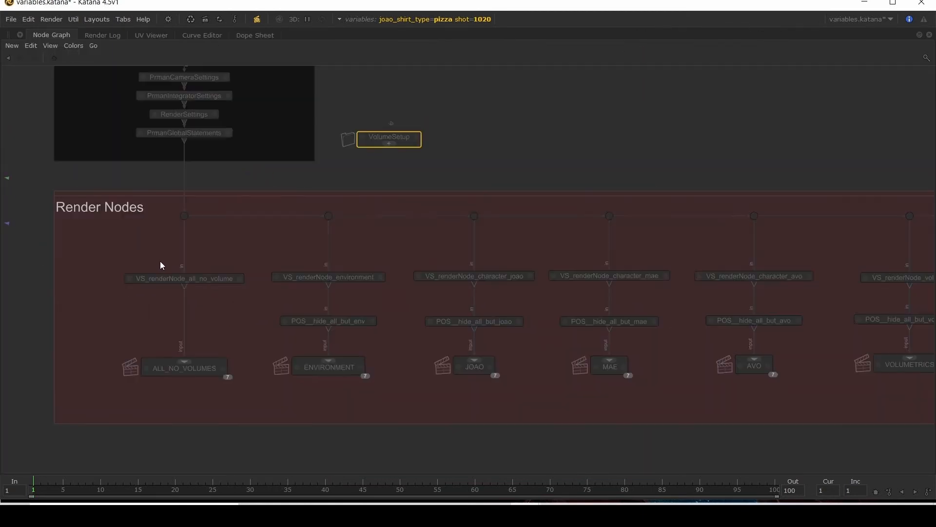
mouse_move(154, 304)
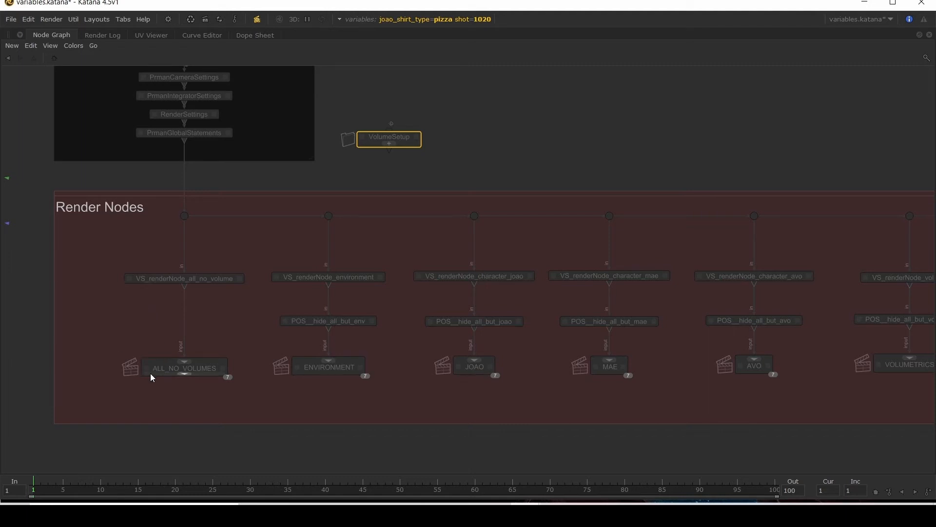
mouse_move(146, 364)
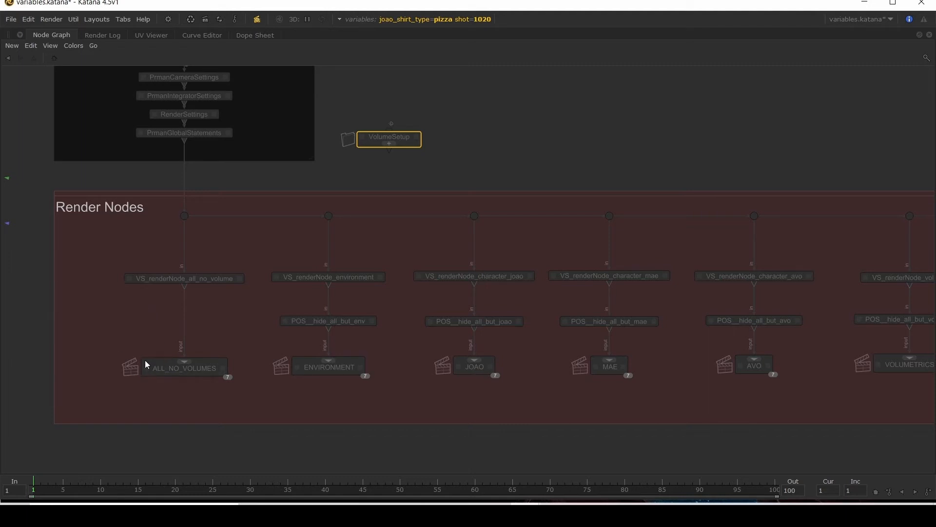
mouse_move(194, 382)
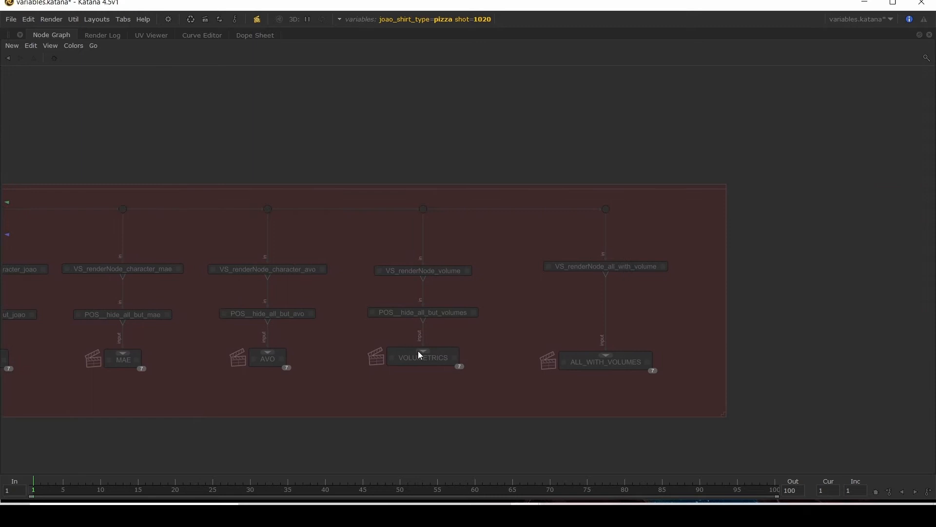
mouse_move(557, 325)
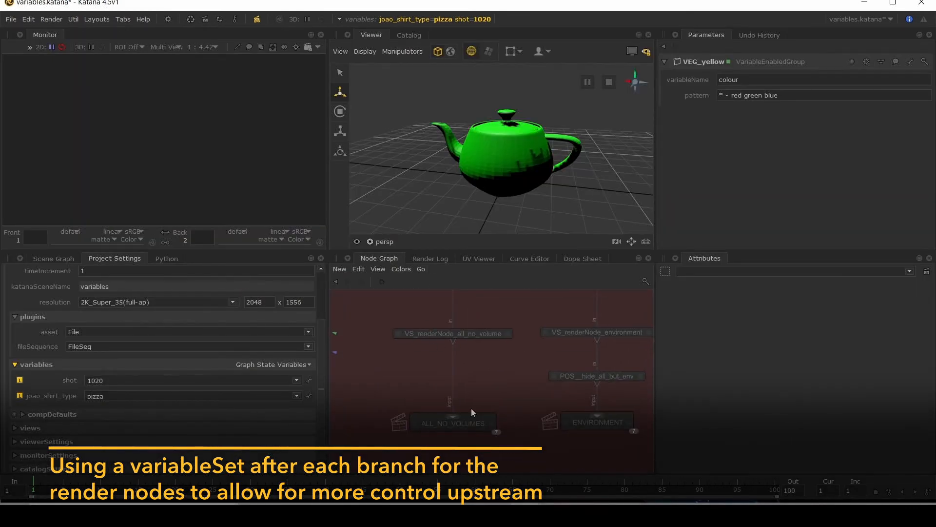
Inspect the renderNode values on the character_mae, volume and all_with_volume VS_renderNode nodes
left_click(452, 333)
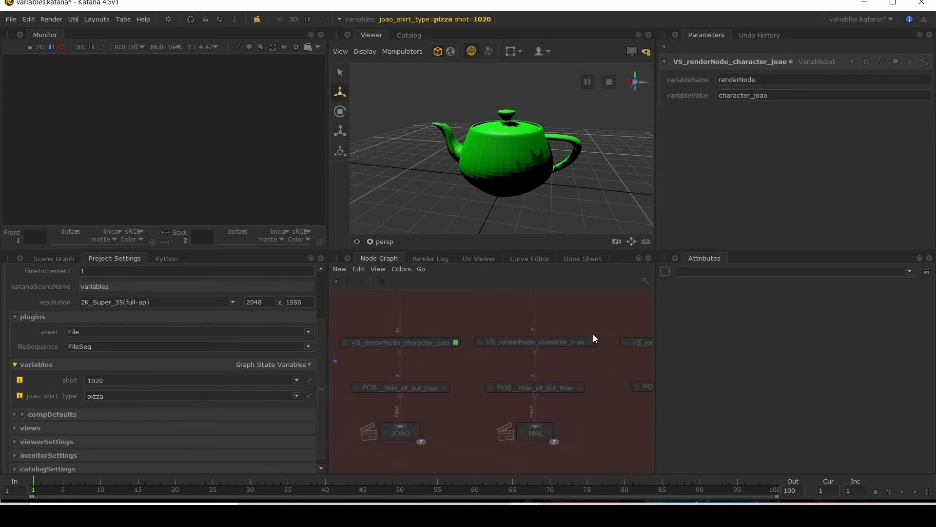
left_click(534, 341)
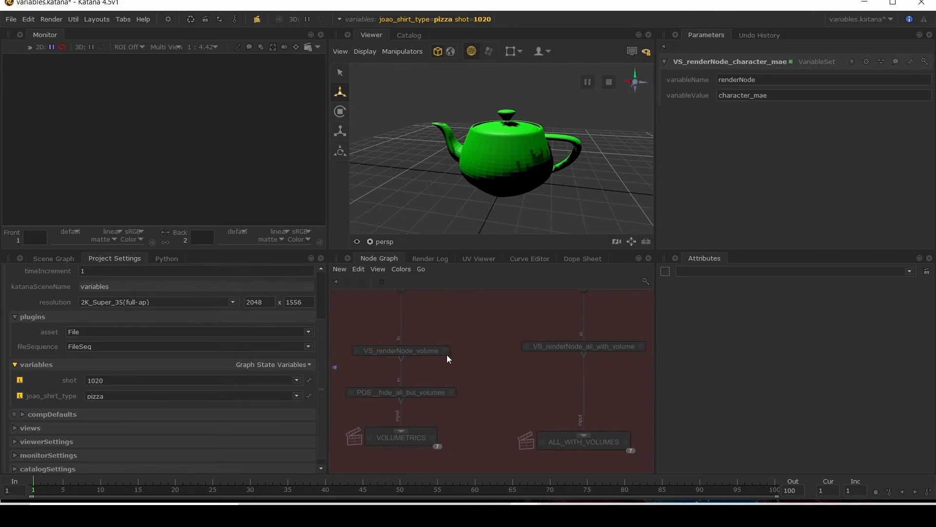
left_click(399, 350)
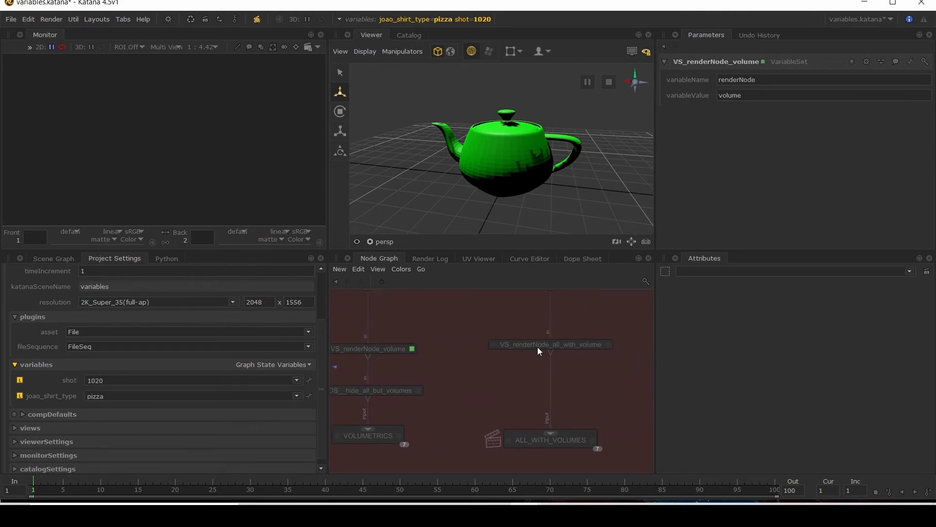
left_click(548, 343)
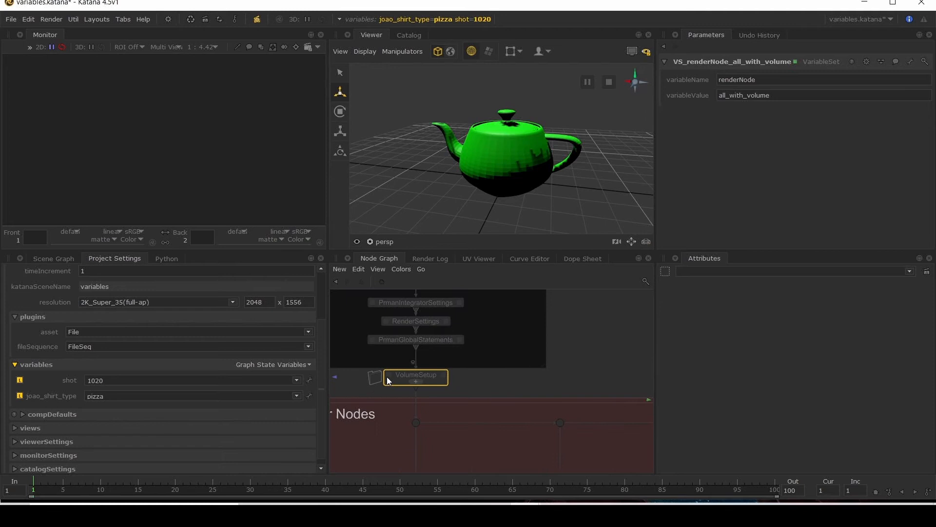
Wrap VolumeSetup in a VariableEnabledGroup and view the Scene Graph from ALL_NO_VOLUMES
left_click(415, 377)
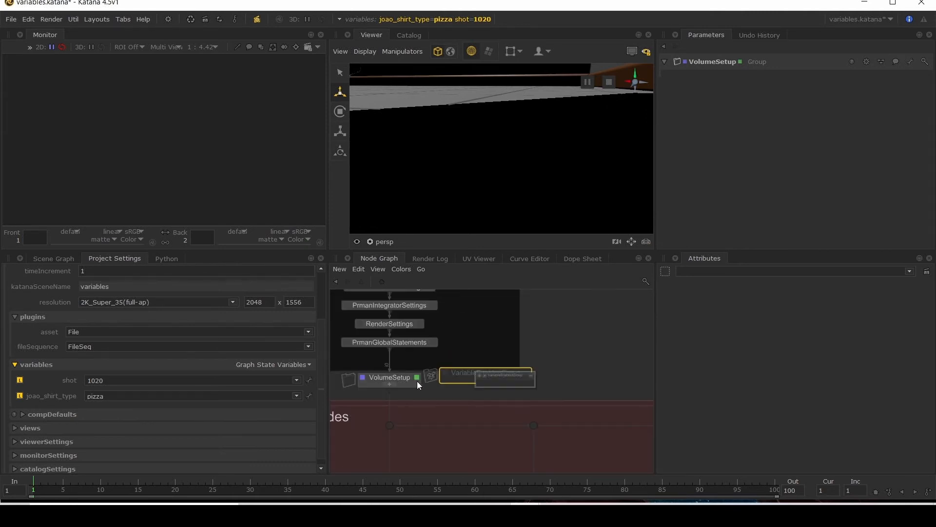
left_click(505, 380)
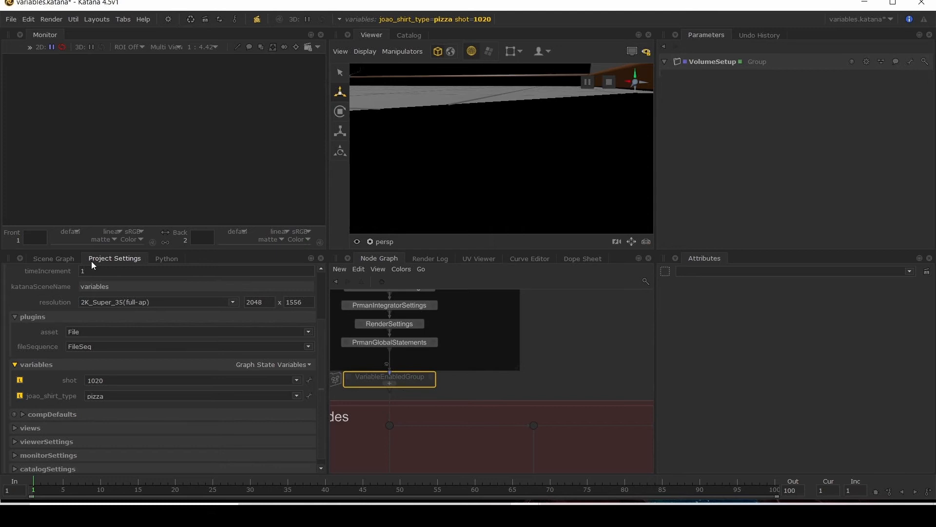
left_click(53, 258)
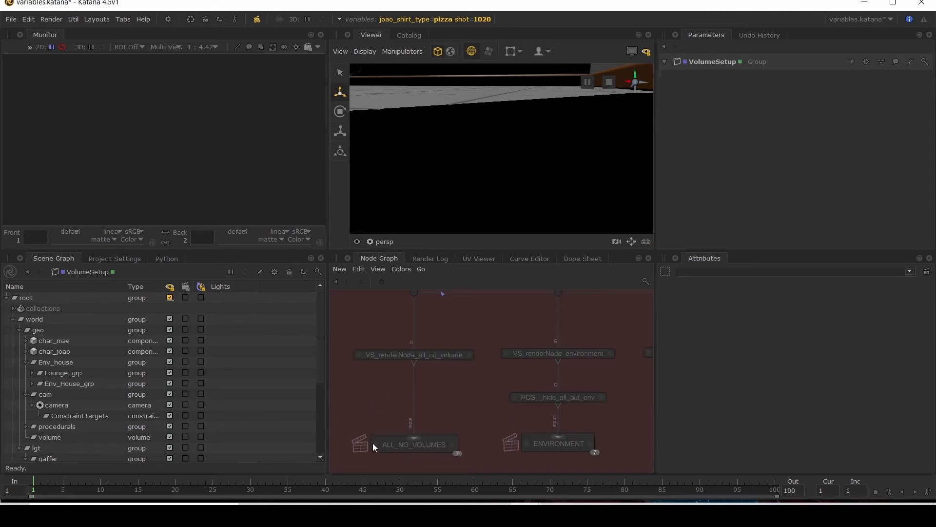
left_click(412, 444)
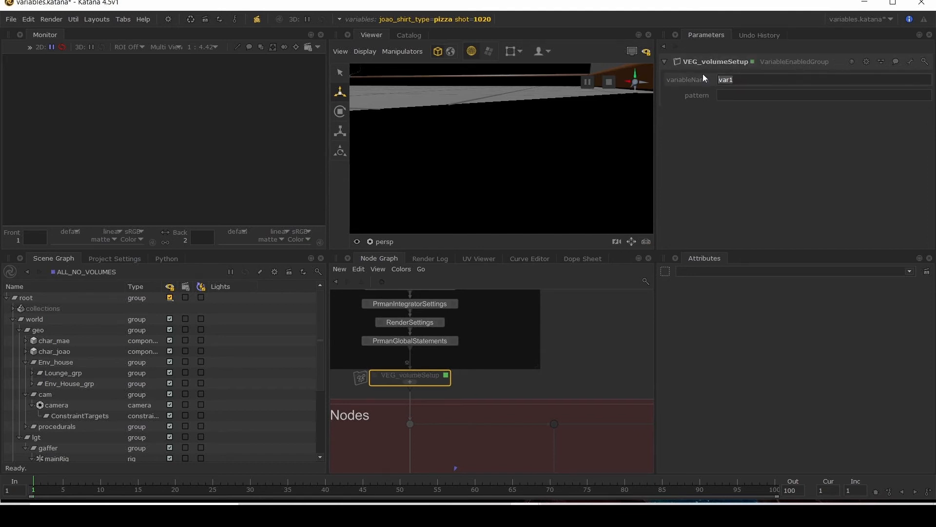
Name the group VEG_volumeSetup with variableName renderNode and pattern '*volume* - *no_volume*'
type("render")
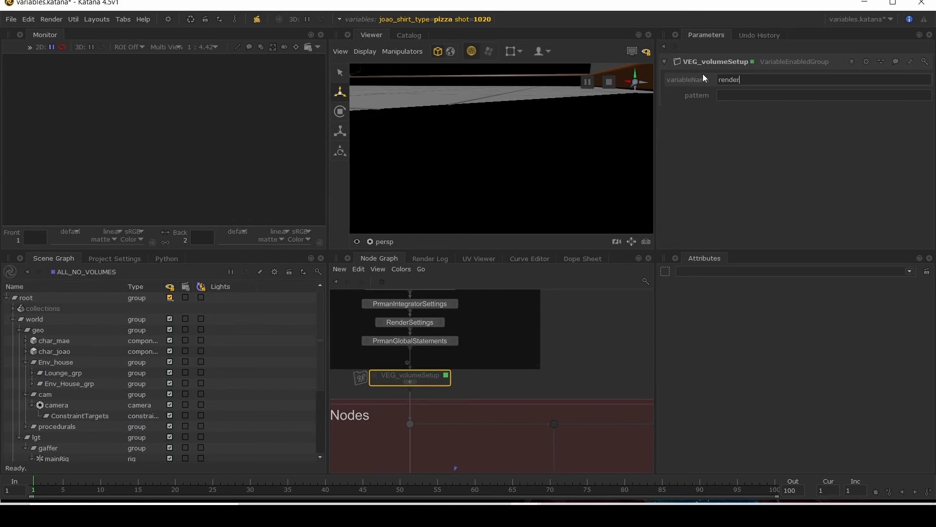
type("Npd")
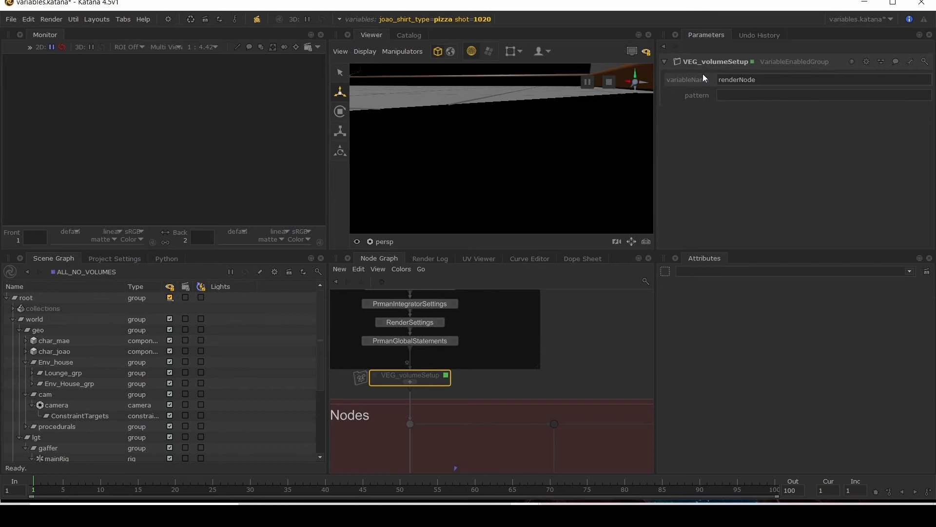
mouse_move(757, 139)
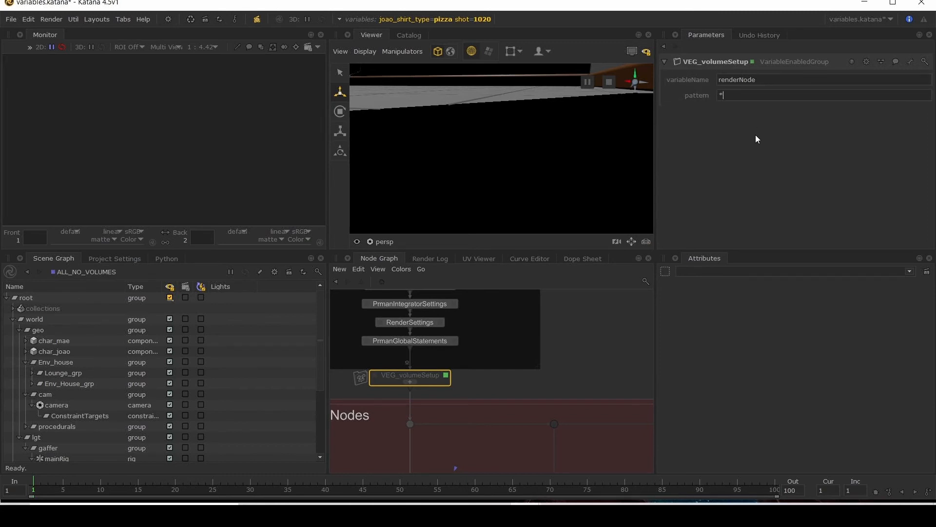
type("volume*")
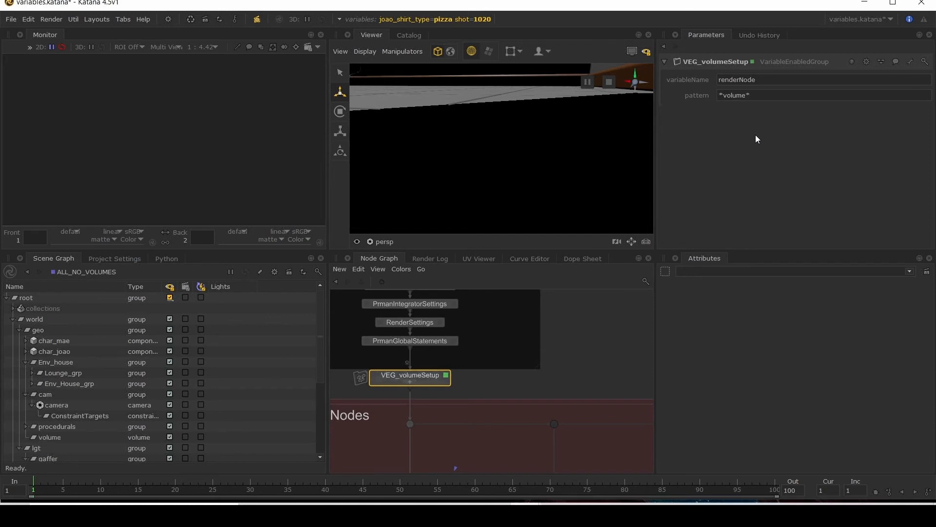
mouse_move(737, 120)
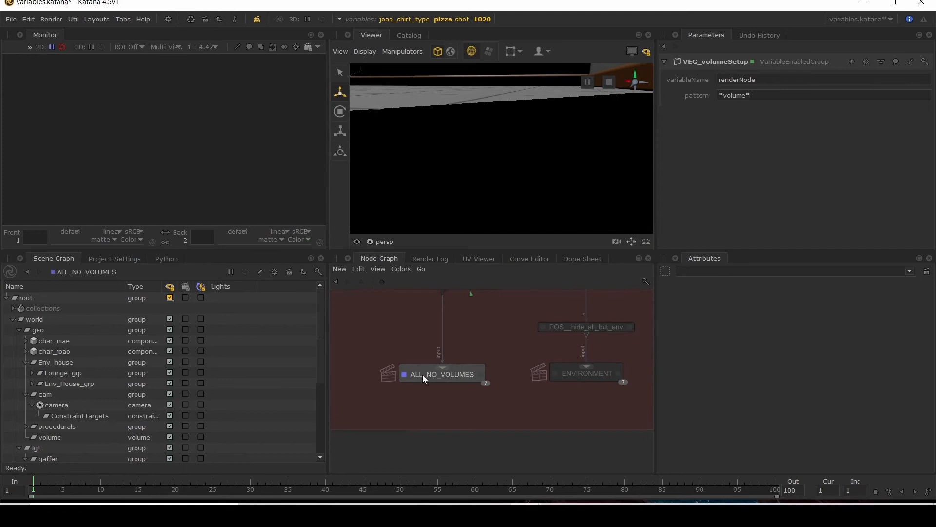
mouse_move(476, 355)
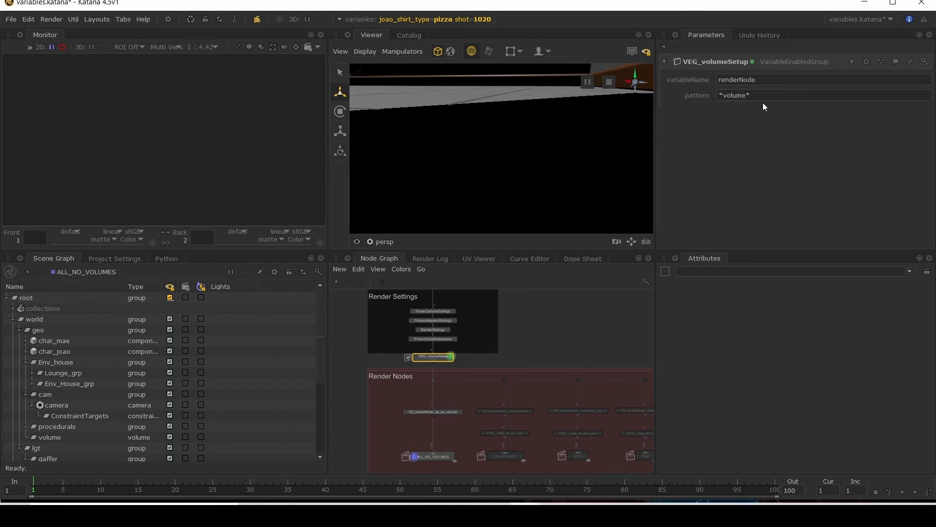
type("- *")
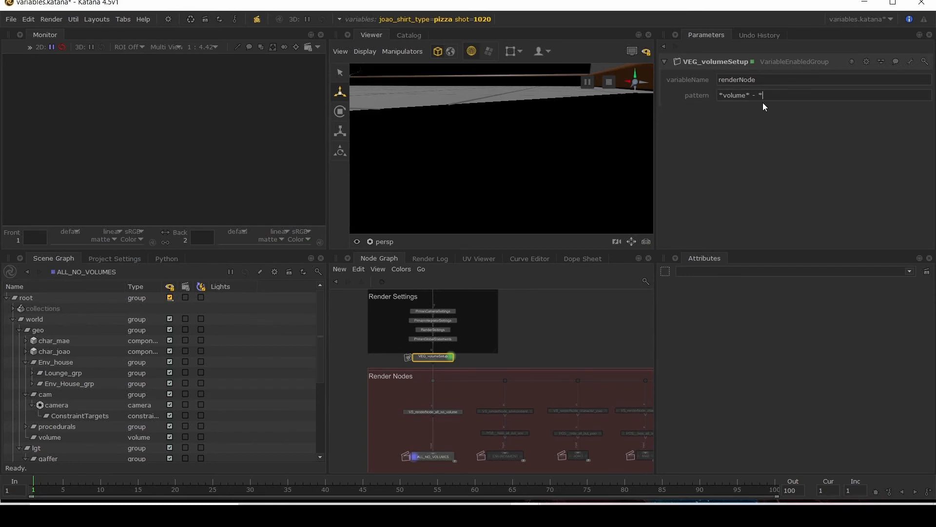
type("no_volume*")
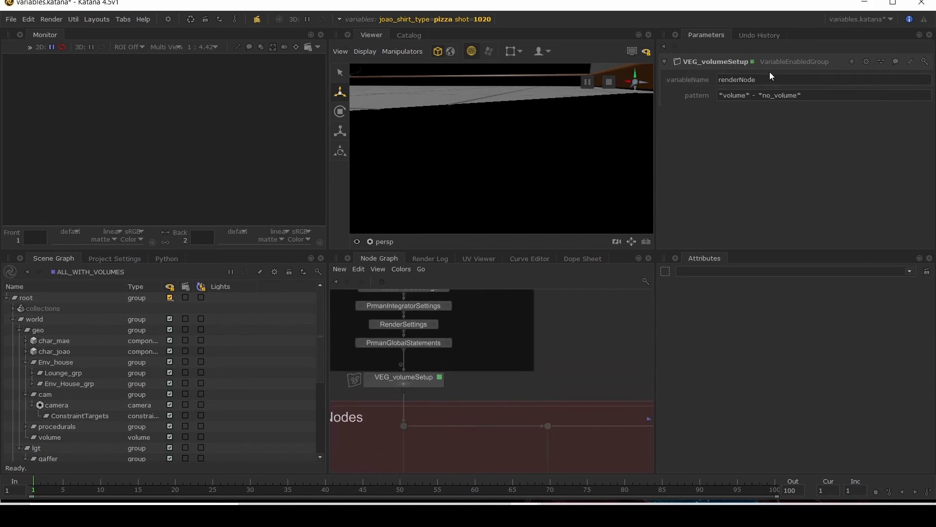
Enter the LIGHTING group and select the Joao_Rim GafferThree node
left_click(403, 377)
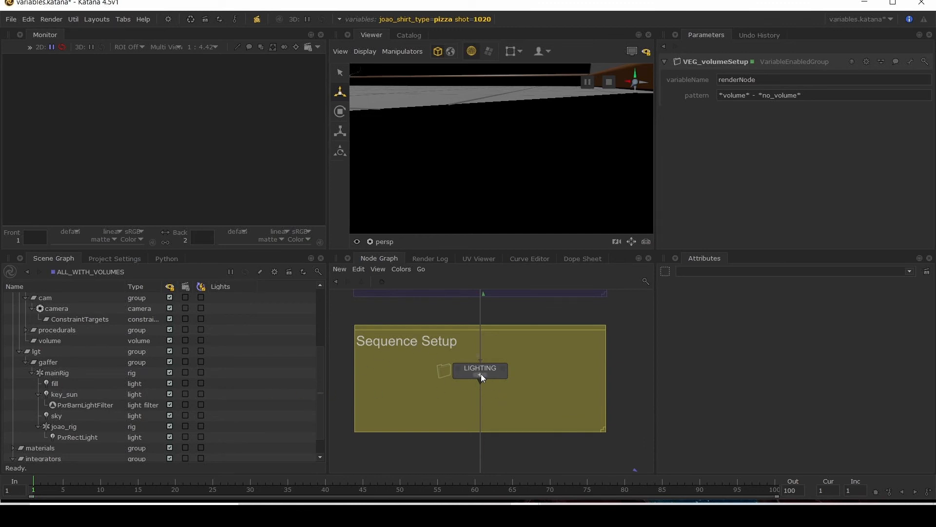
double_click(479, 368)
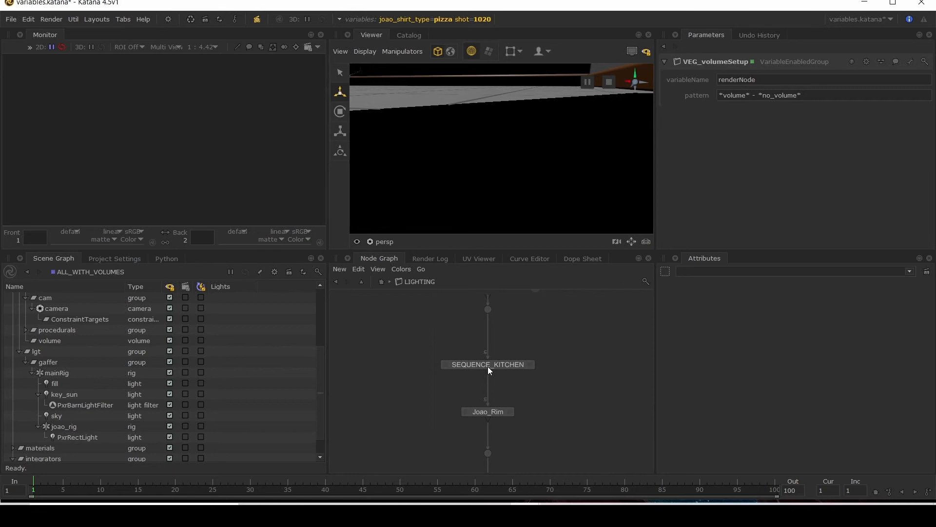
left_click(488, 412)
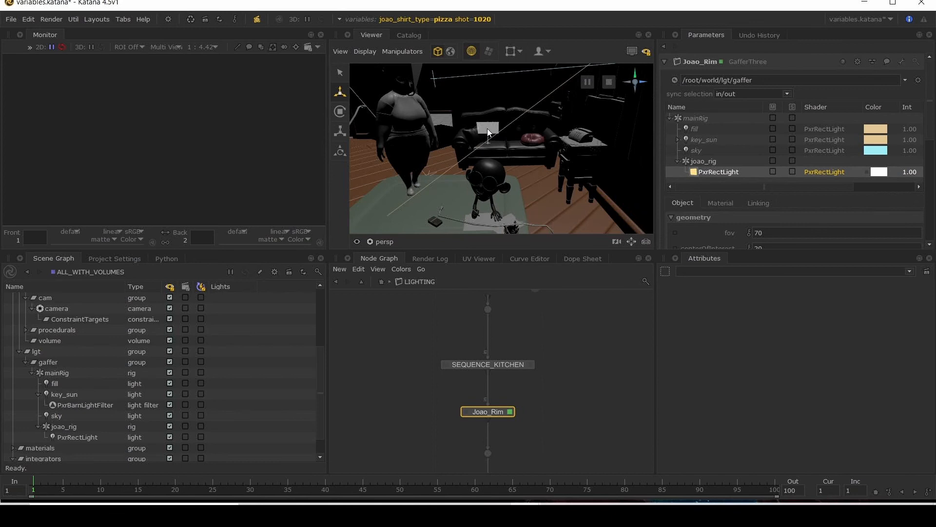
Create a VariableEnabledGroup node inside LIGHTING and show its parameters
left_click(78, 436)
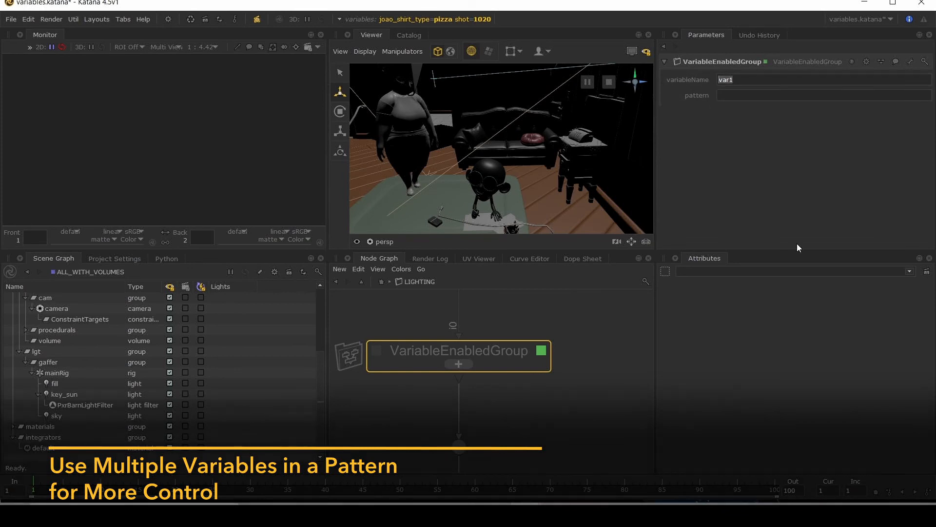
Set variableName to shot and pattern to 1020 1030, then clear the pattern field
type("shot")
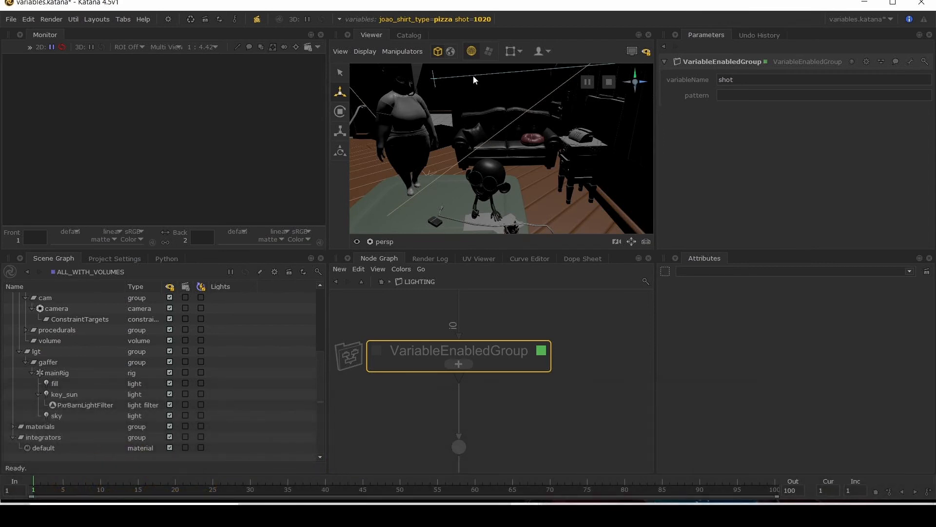
mouse_move(471, 26)
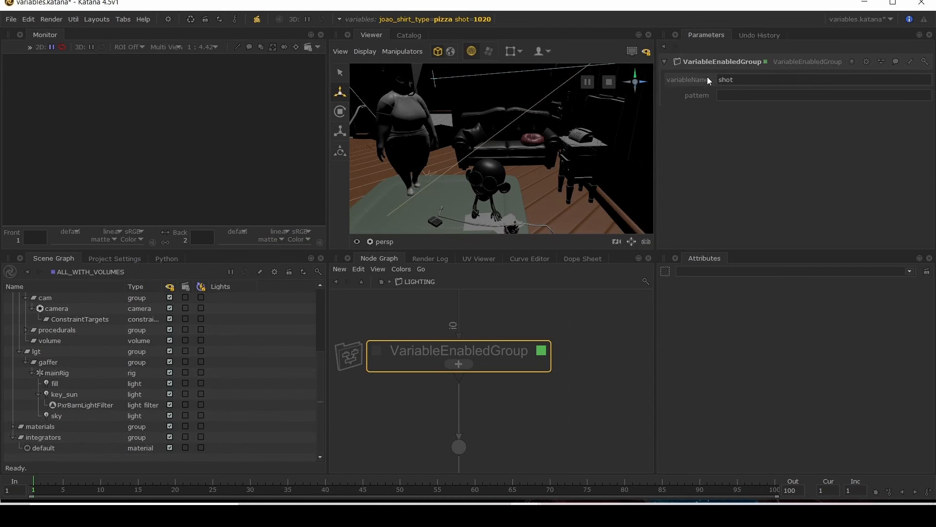
type("1020 1030")
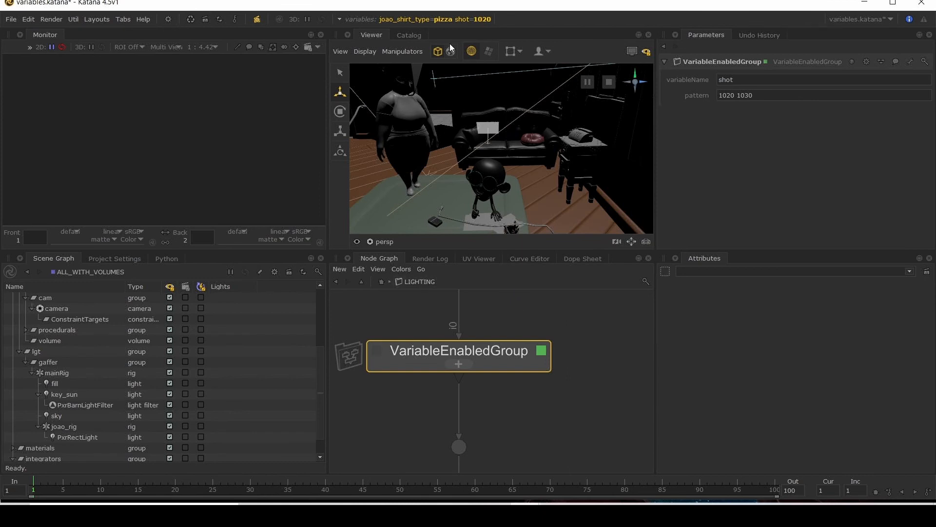
mouse_move(82, 352)
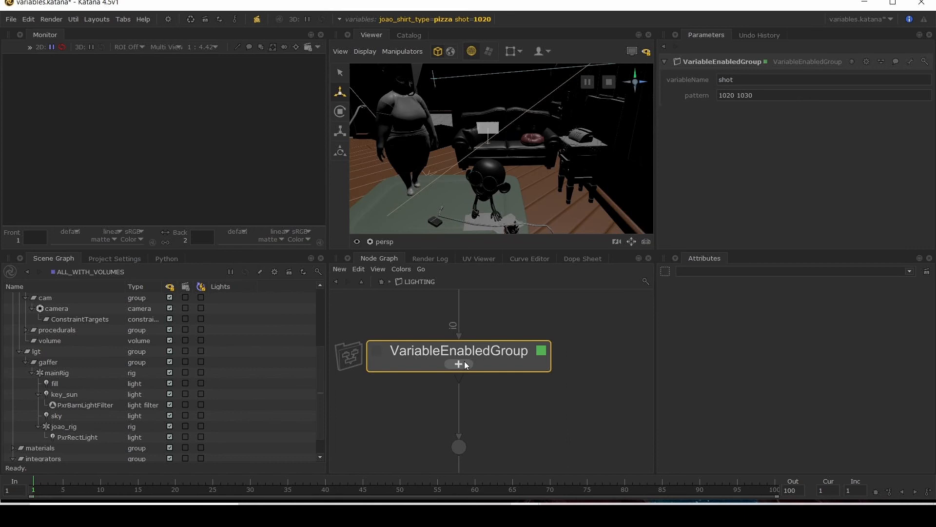
mouse_move(439, 380)
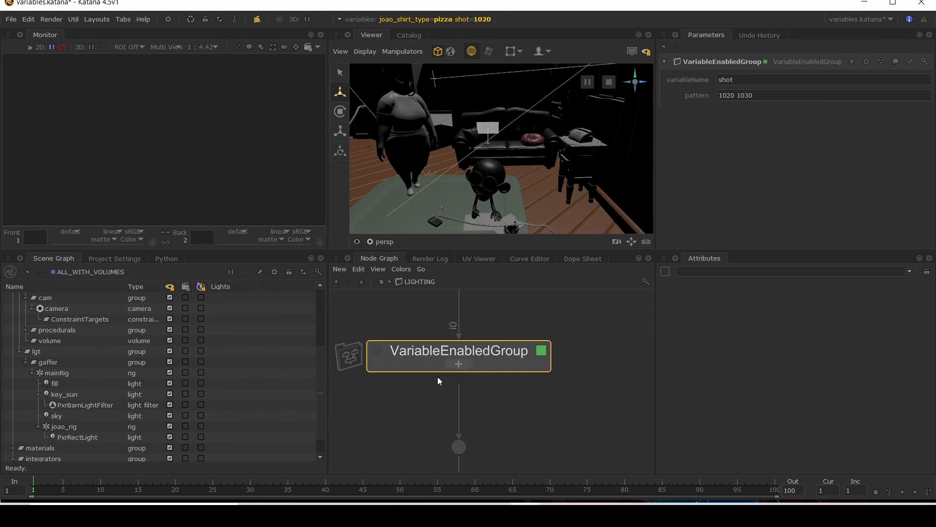
mouse_move(334, 476)
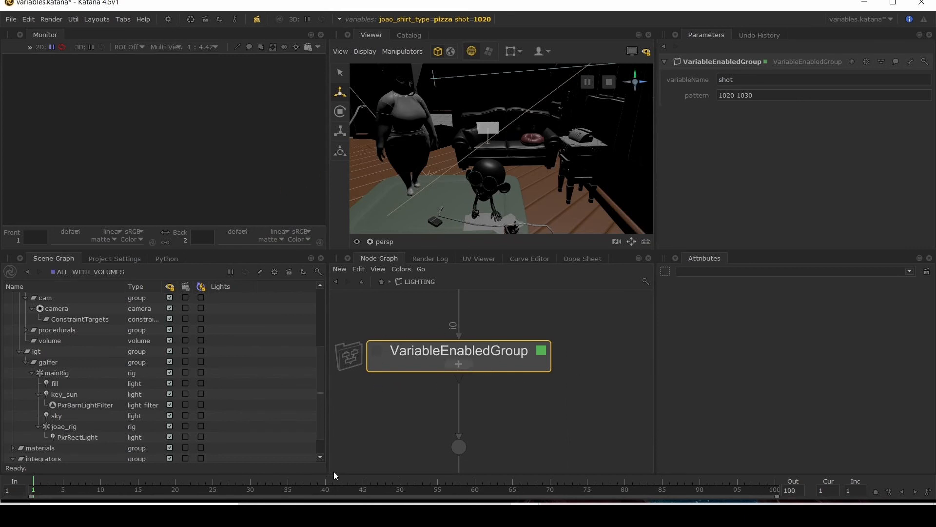
left_click(747, 95)
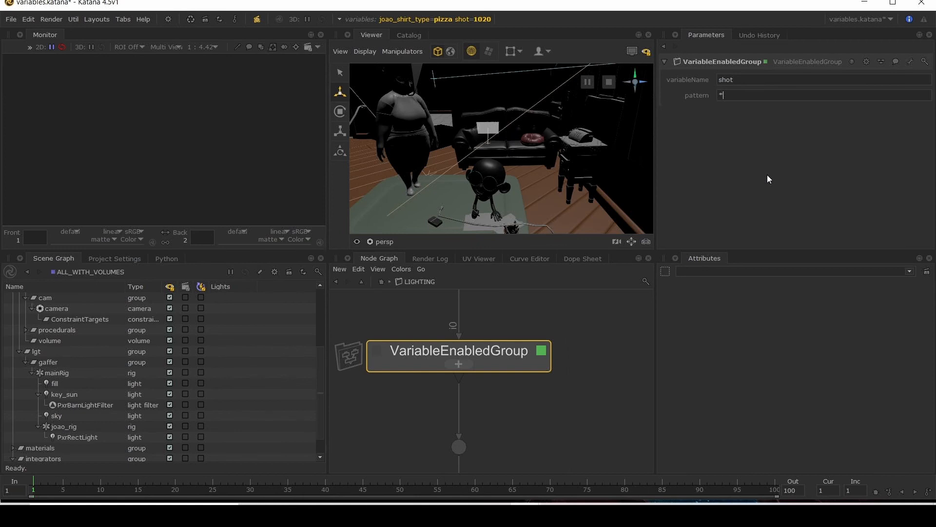
type("{")
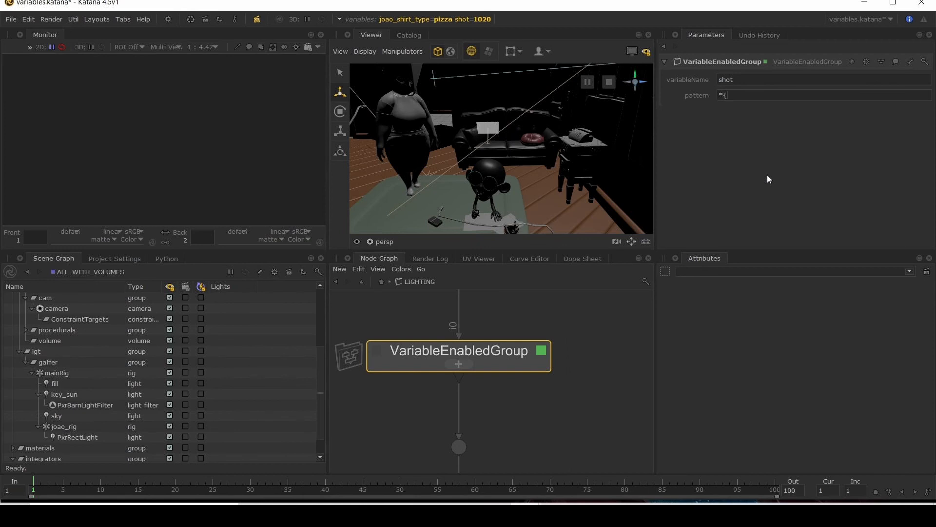
type("@")
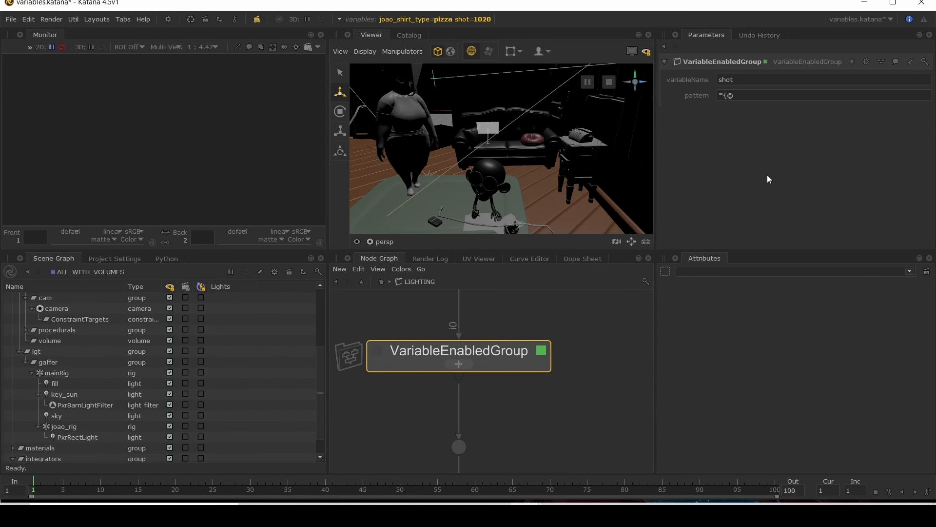
type("shot ~")
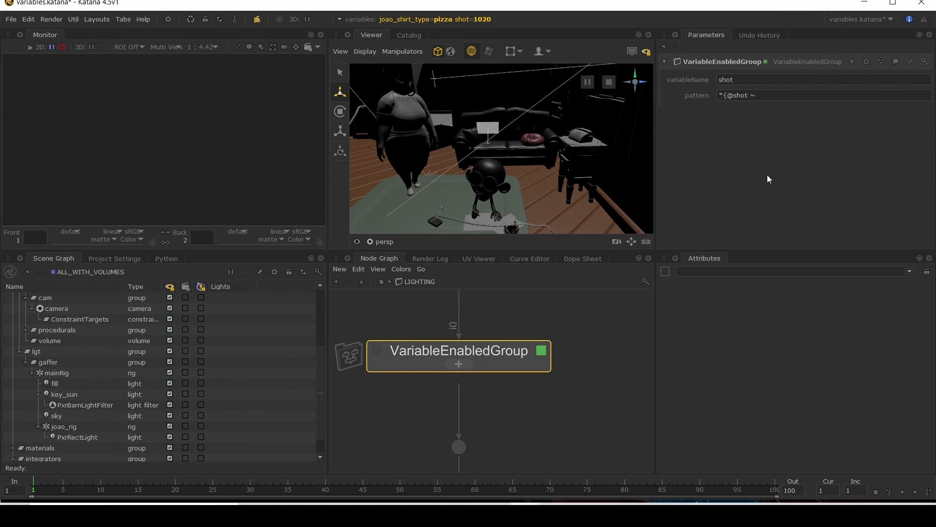
type("=")
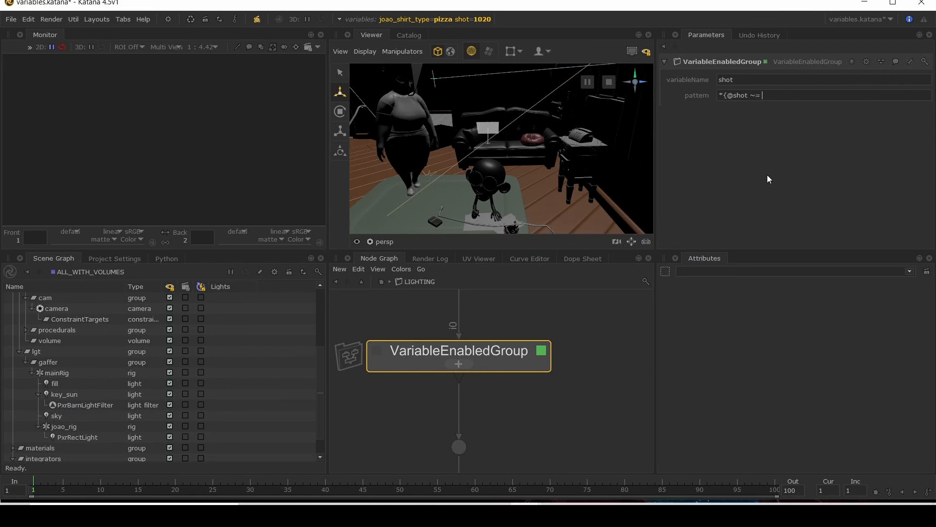
type("\"1020")
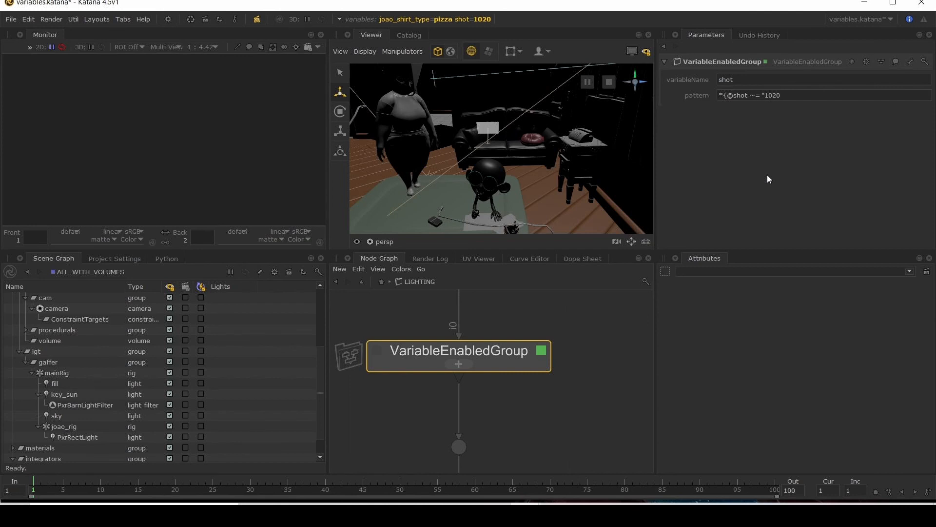
type("|1030")
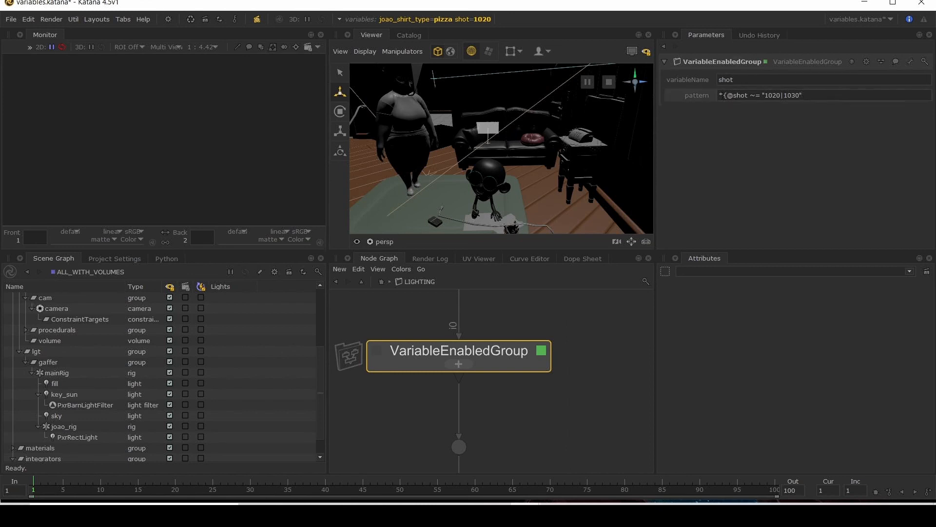
left_click(776, 95)
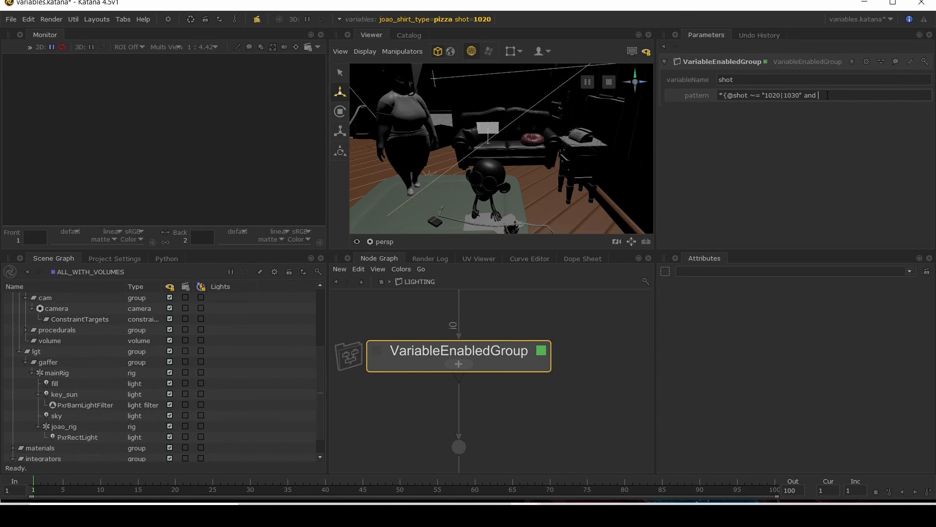
type("@renderNode == \"")
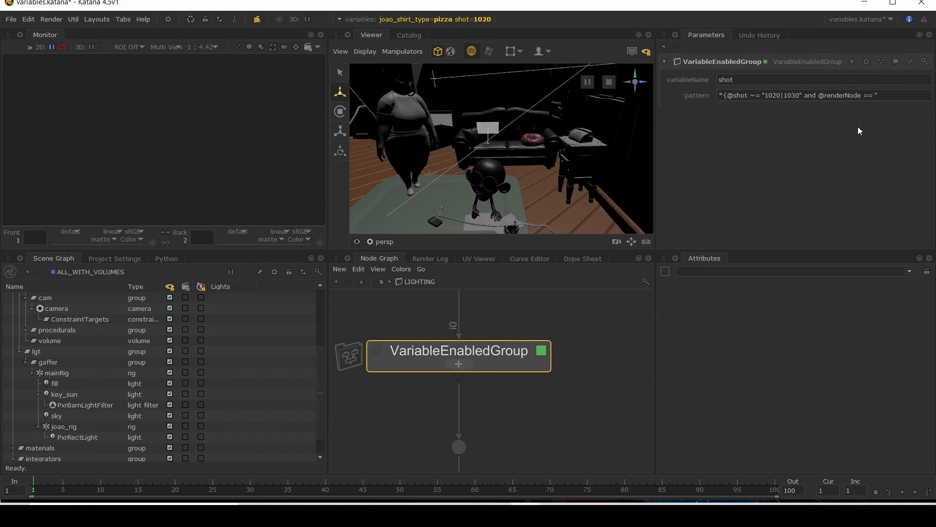
type("character_")
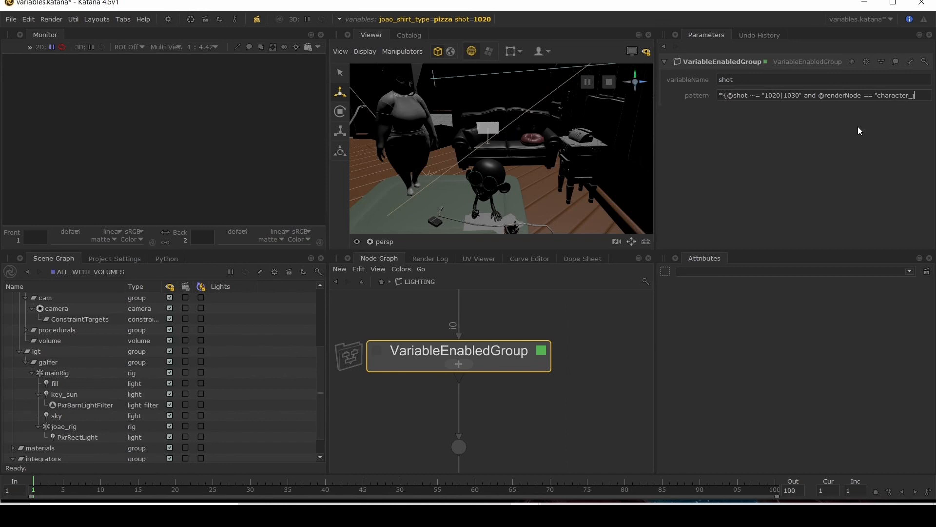
type("jao")
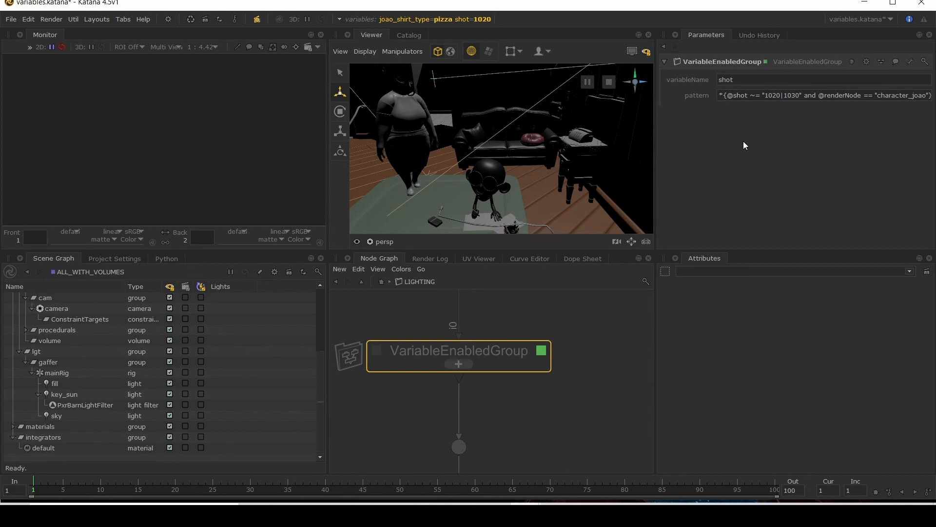
mouse_move(388, 381)
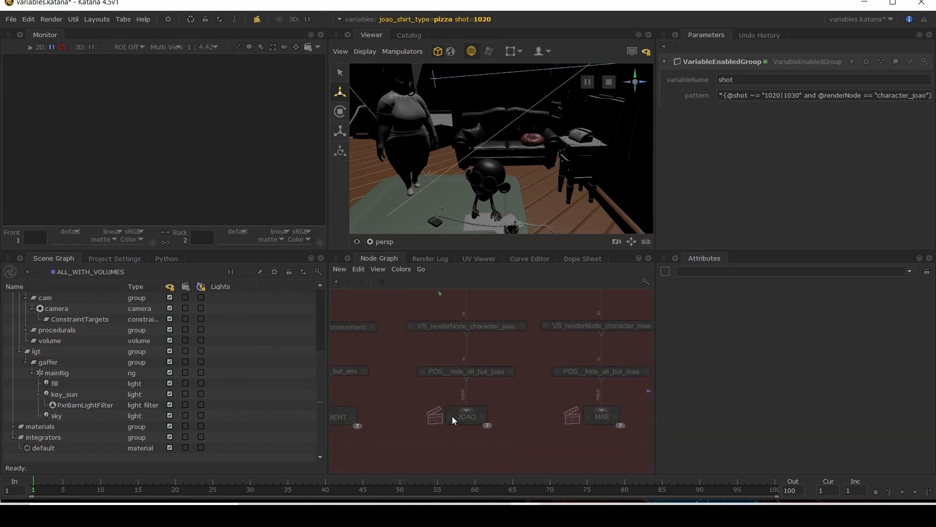
View the scene through the character_joao render branch and select its rim light
left_click(471, 415)
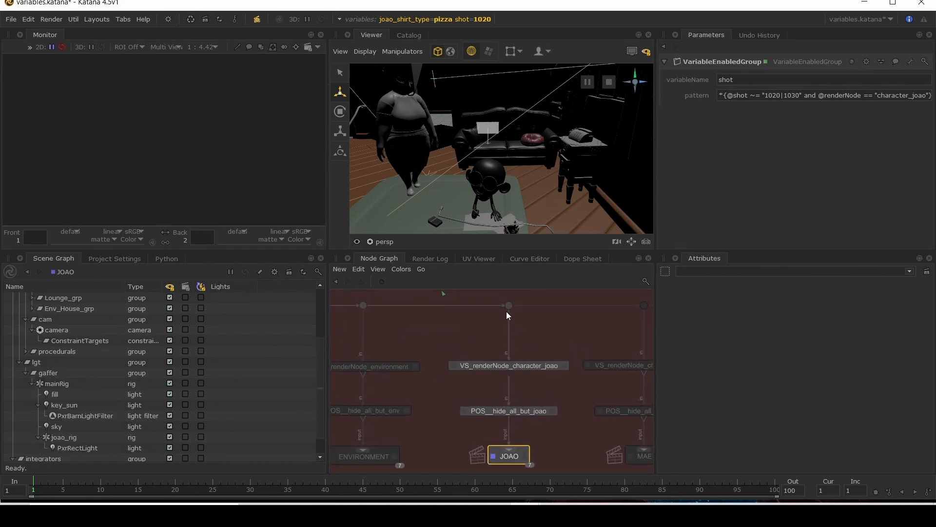
left_click(507, 305)
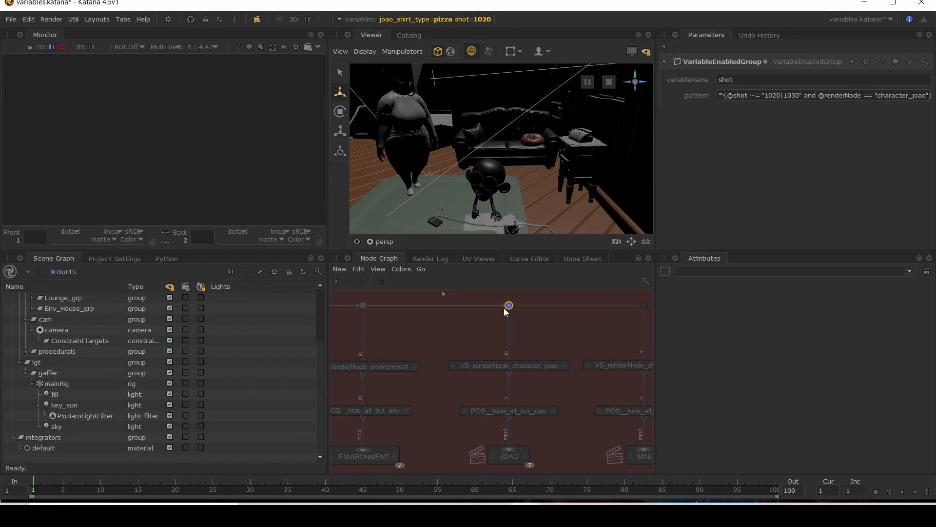
mouse_move(450, 372)
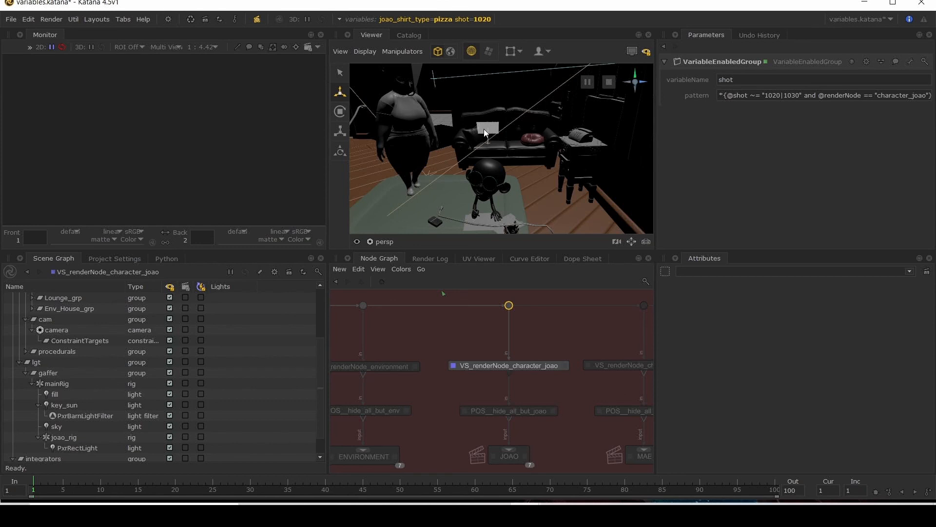
left_click(78, 447)
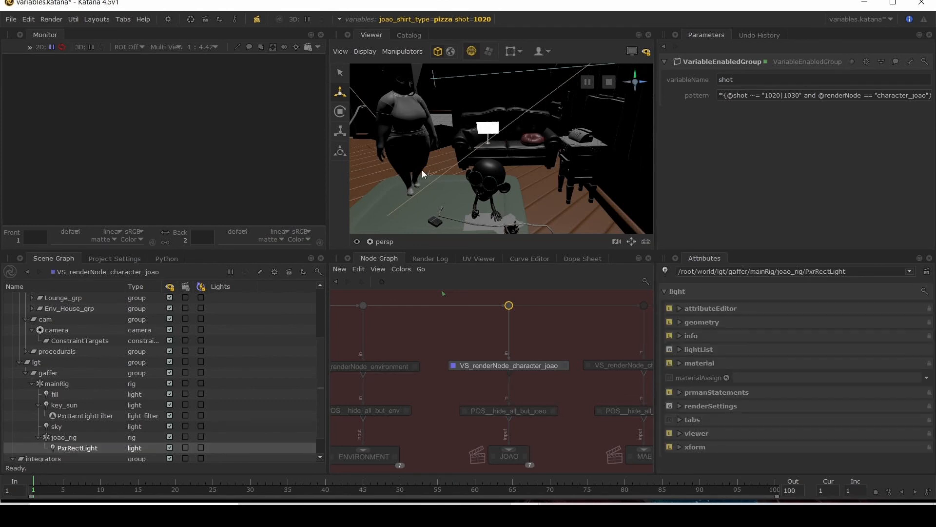
mouse_move(491, 352)
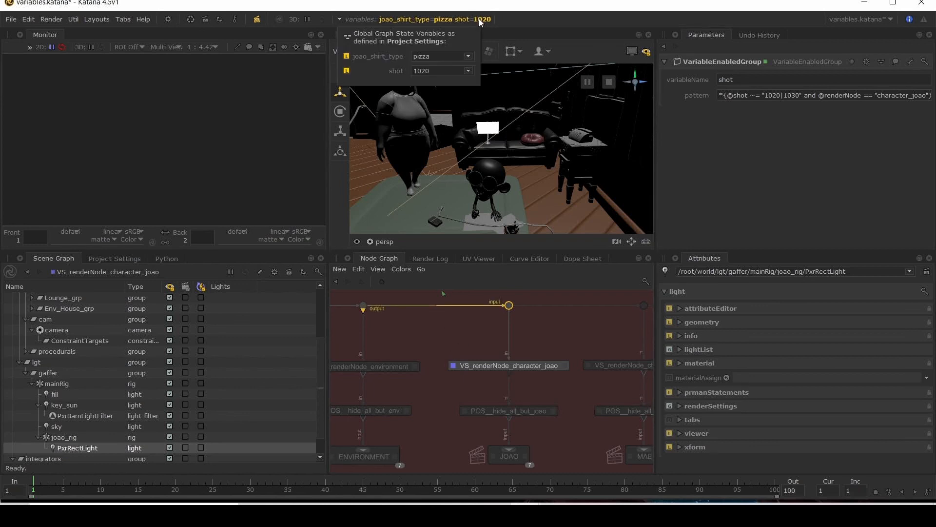
Switch the global shot variable to 1030, then 1040, and highlight 'and' in the CEL pattern
left_click(441, 70)
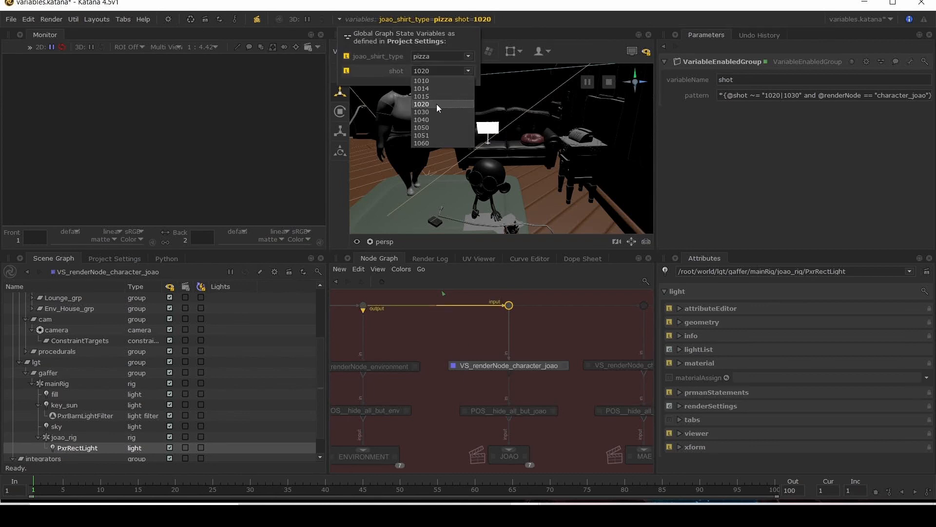
left_click(422, 112)
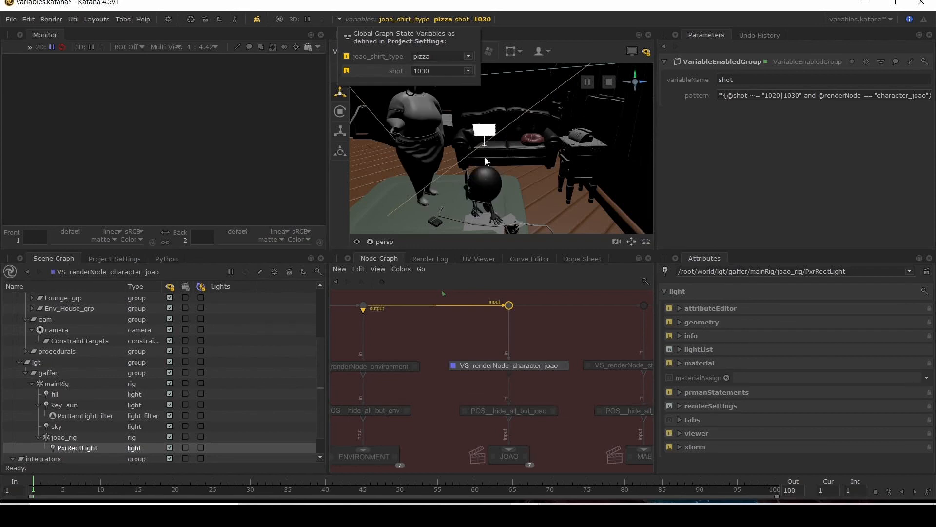
left_click(440, 70)
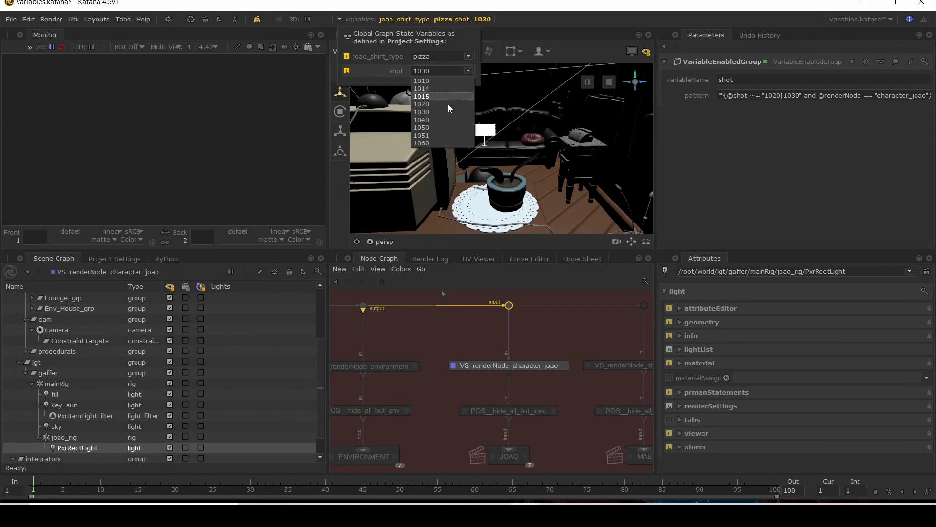
left_click(421, 119)
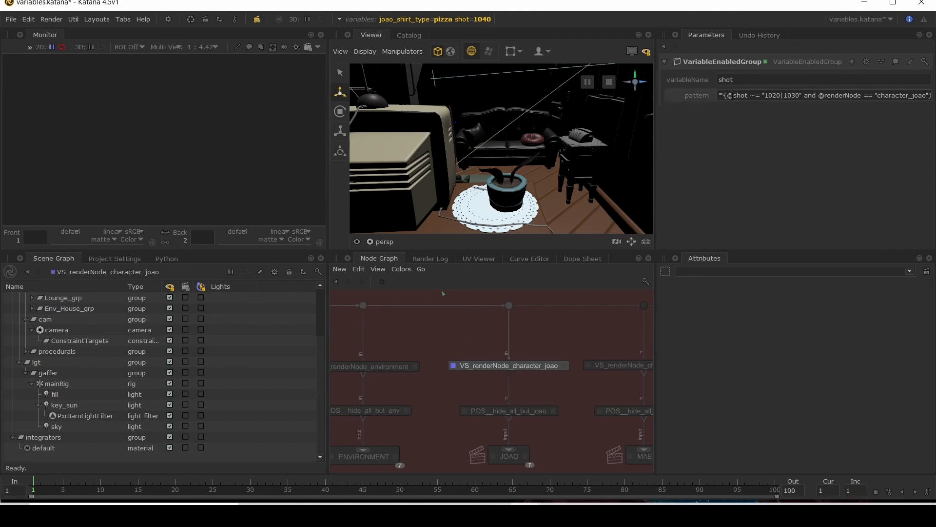
mouse_move(696, 95)
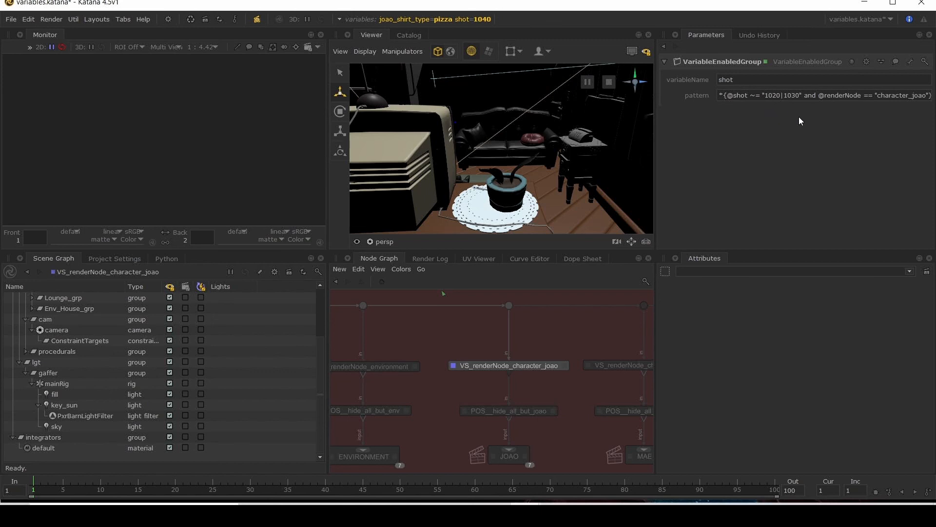
double_click(809, 95)
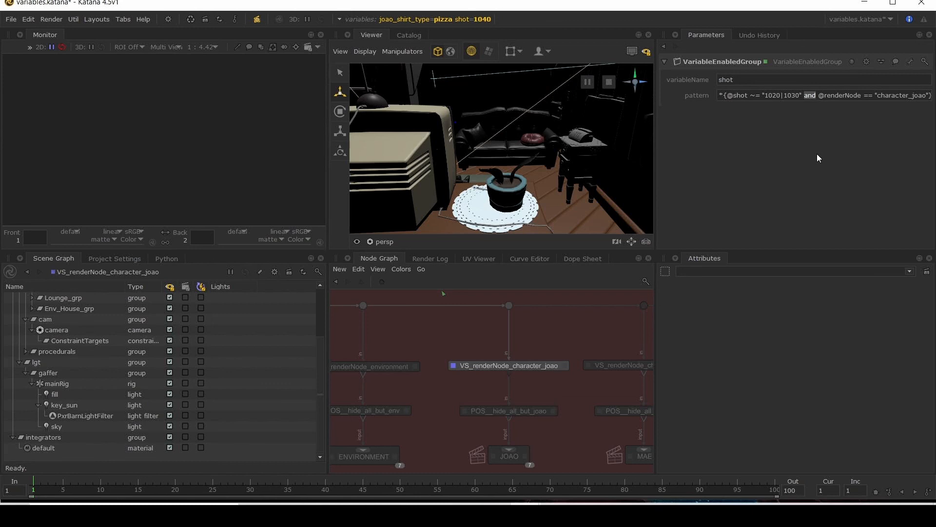
mouse_move(792, 151)
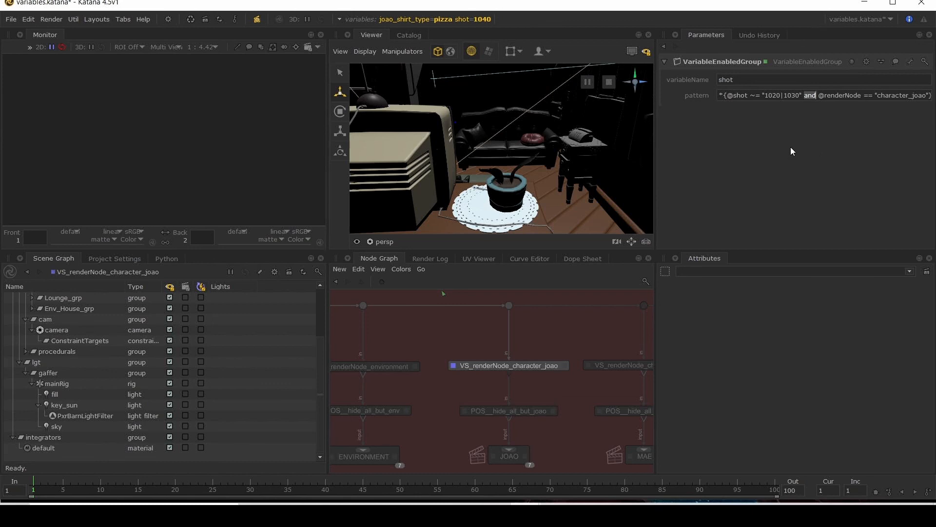